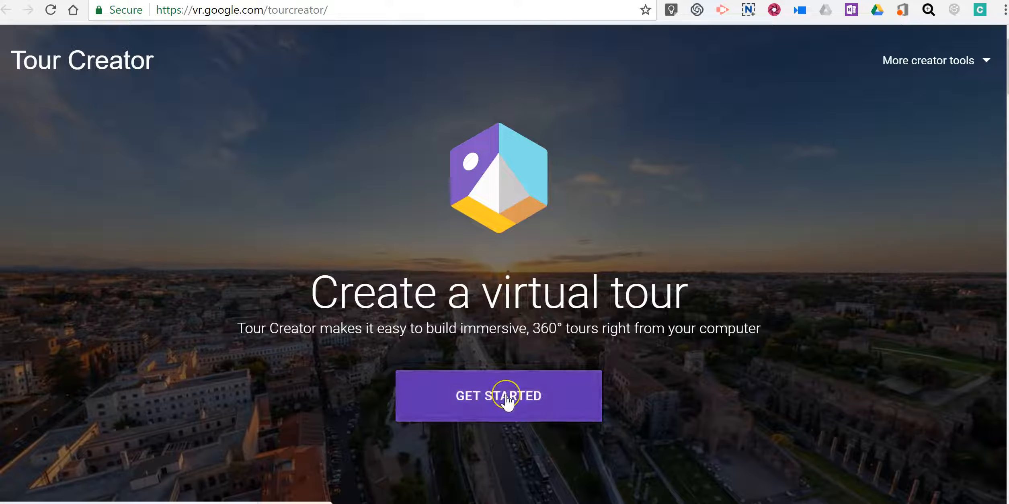
Step: Get started and reach the tours dashboard listing 'A look at Maine' and a draft
left_click(498, 395)
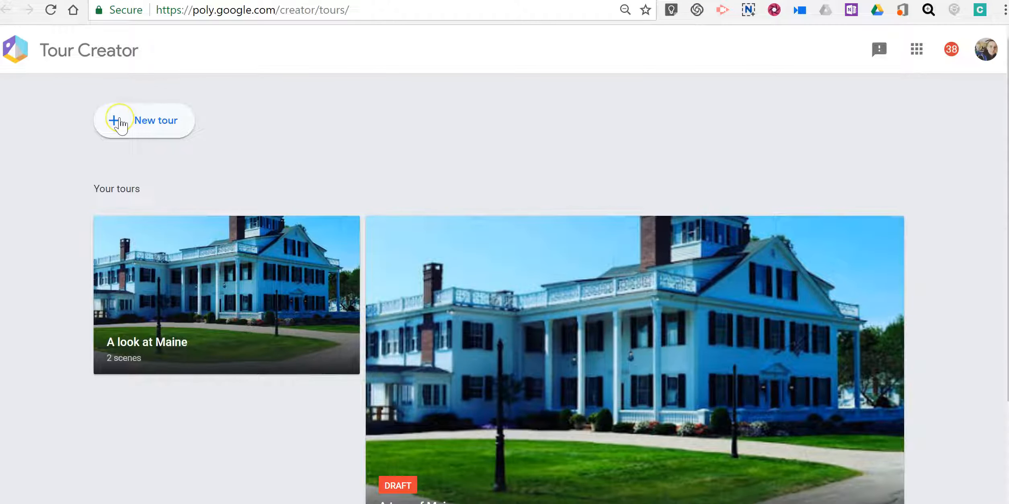
Step: Start a new tour titled 'A Tour of Cool Places In Maine'
left_click(145, 120)
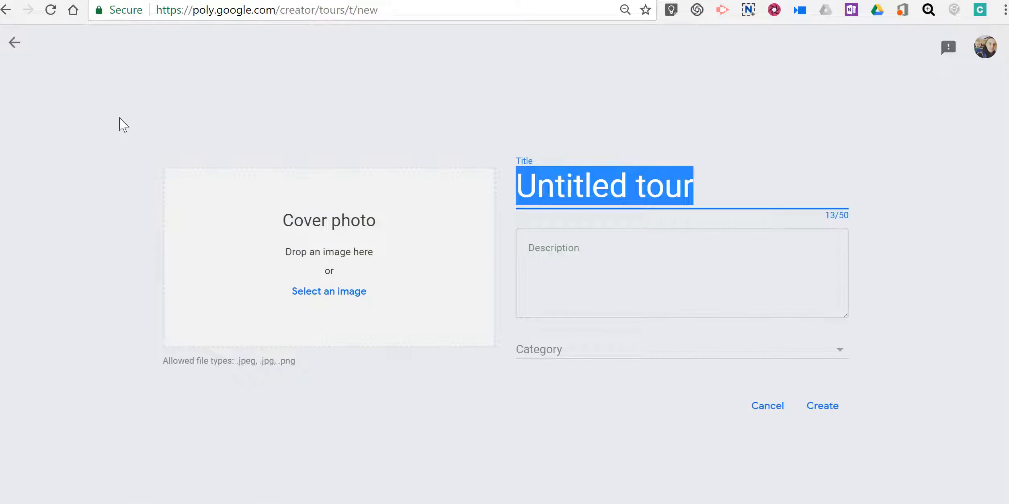
type("A")
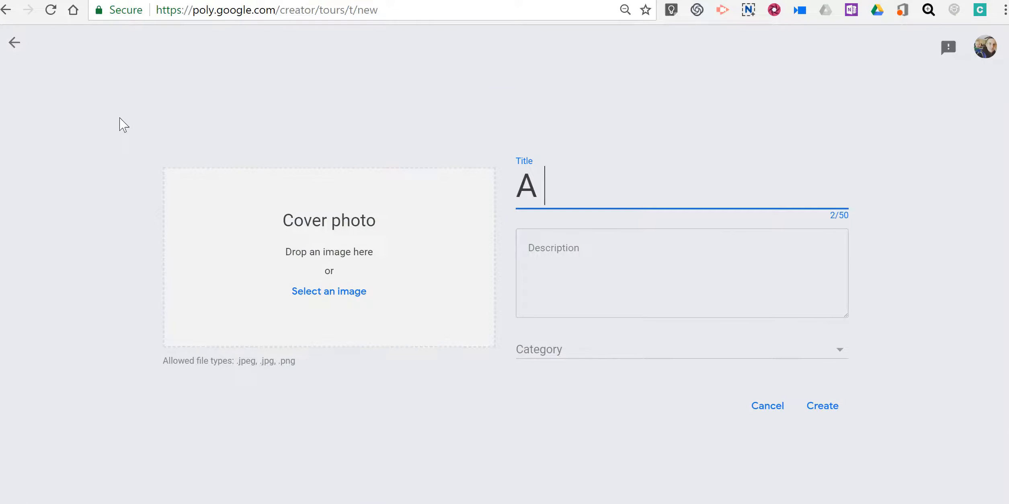
type("Tour of Cool")
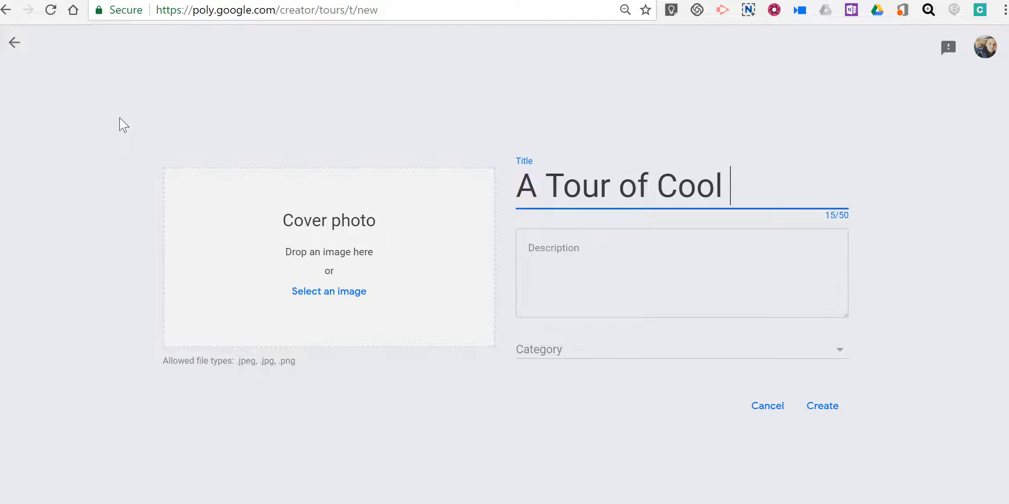
type("Places In")
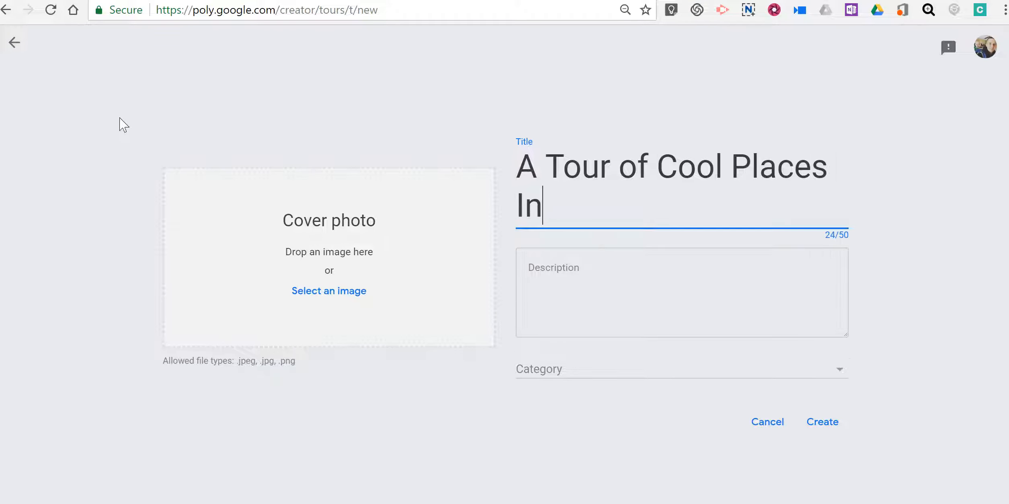
type("Maine")
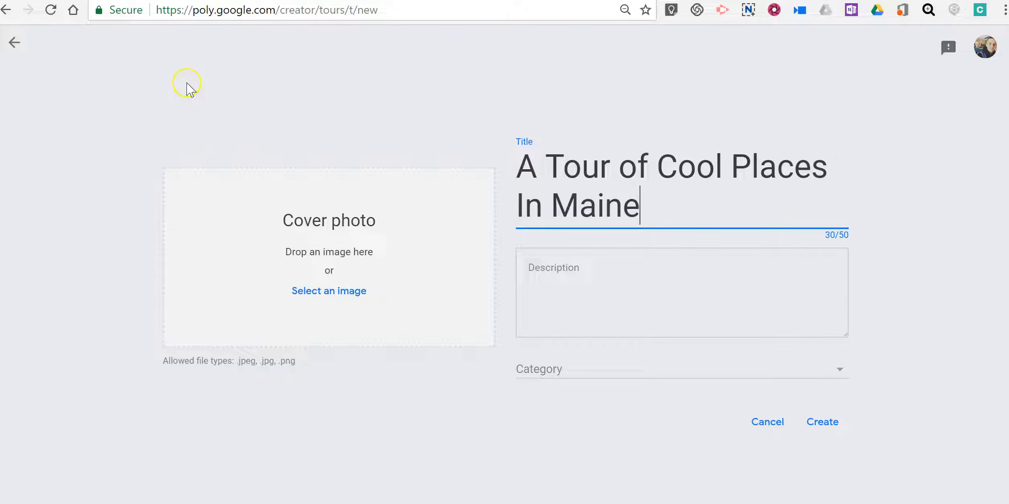
mouse_move(328, 290)
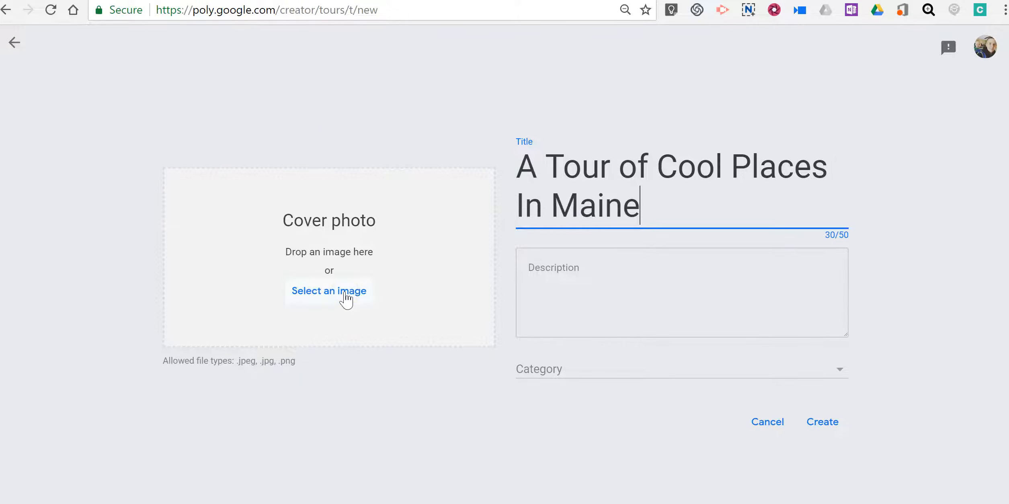
Step: Pick the Maine lighthouse photo from the Desktop as the tour's cover image
left_click(328, 291)
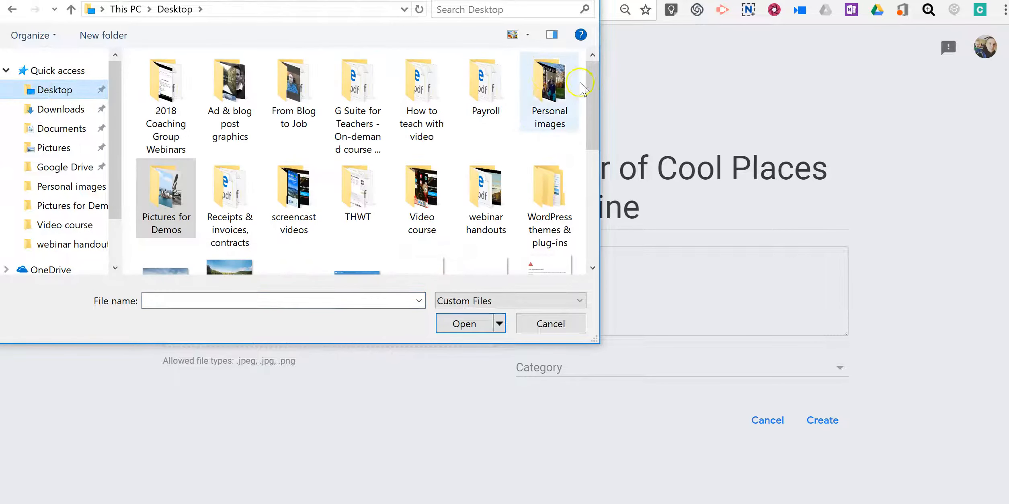
scroll("down", 3)
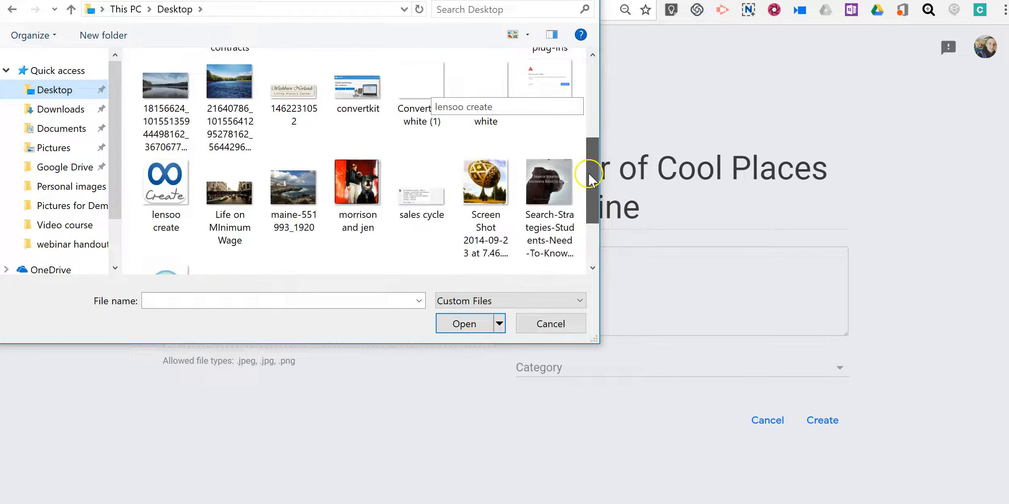
scroll("down", 3)
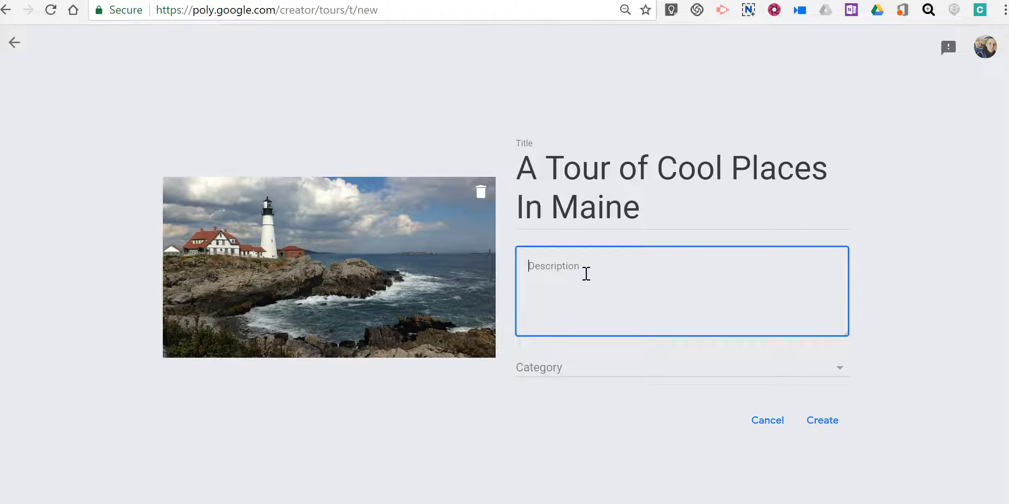
Step: Describe the tour as places every tourist should see, choose Travel & Leisure, and create it
type("These are p")
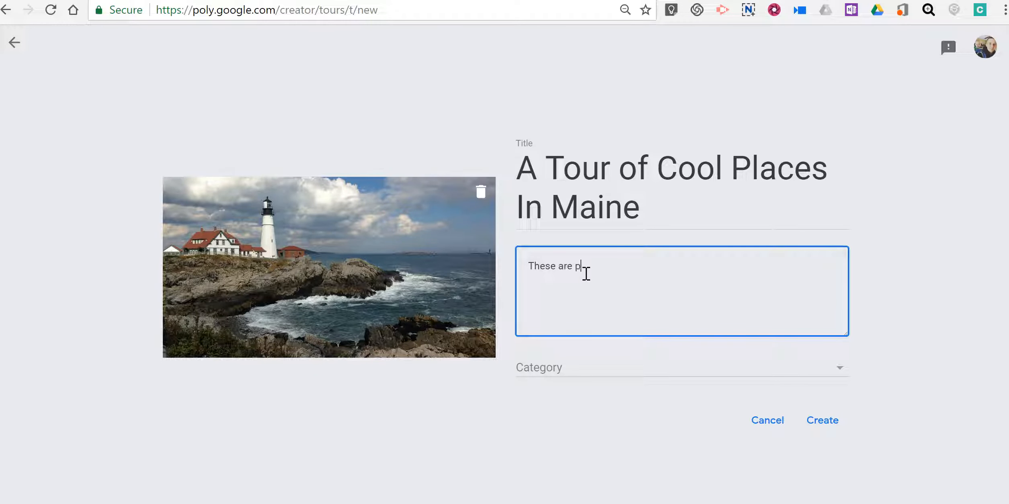
type("laces every tourist")
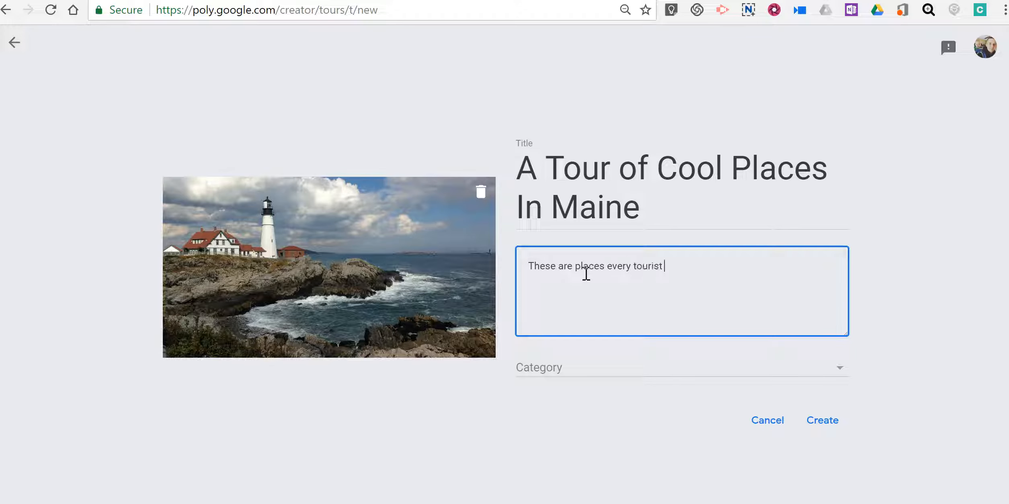
type("shold")
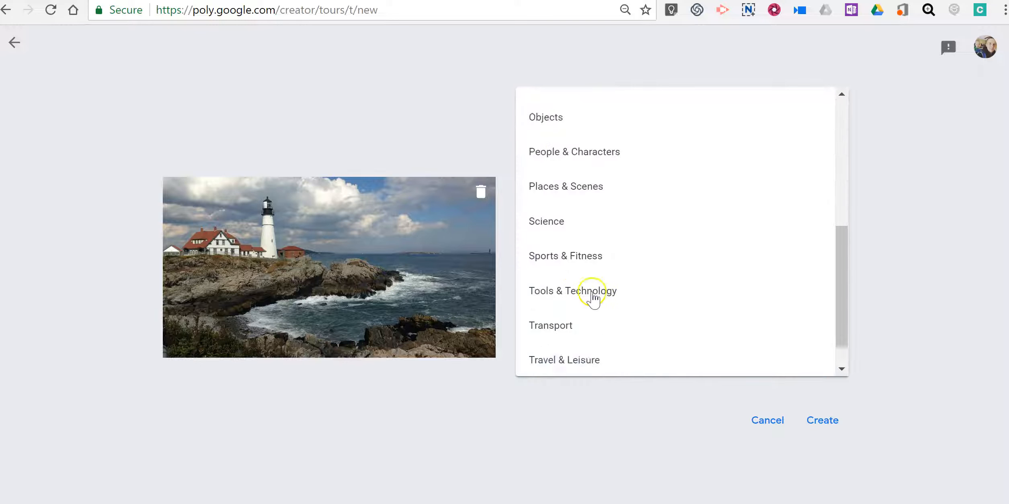
left_click(563, 359)
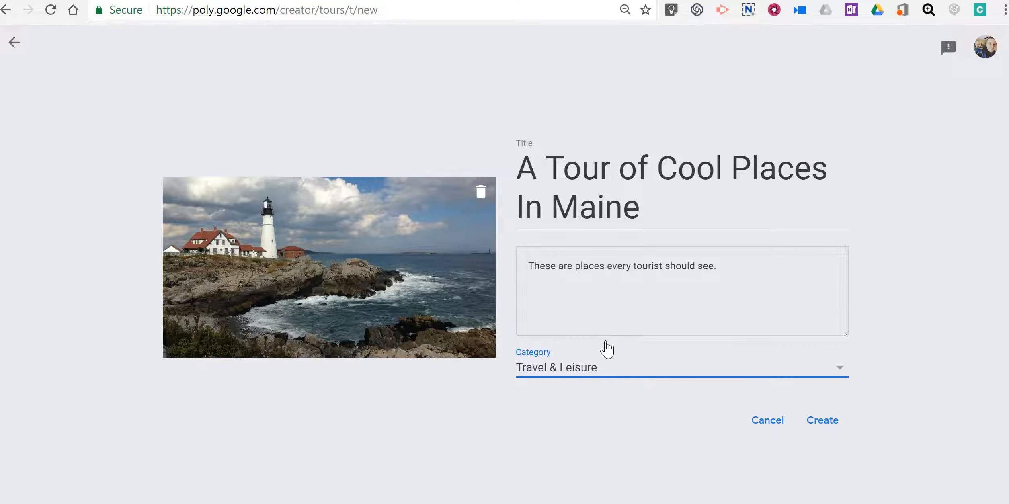
left_click(681, 367)
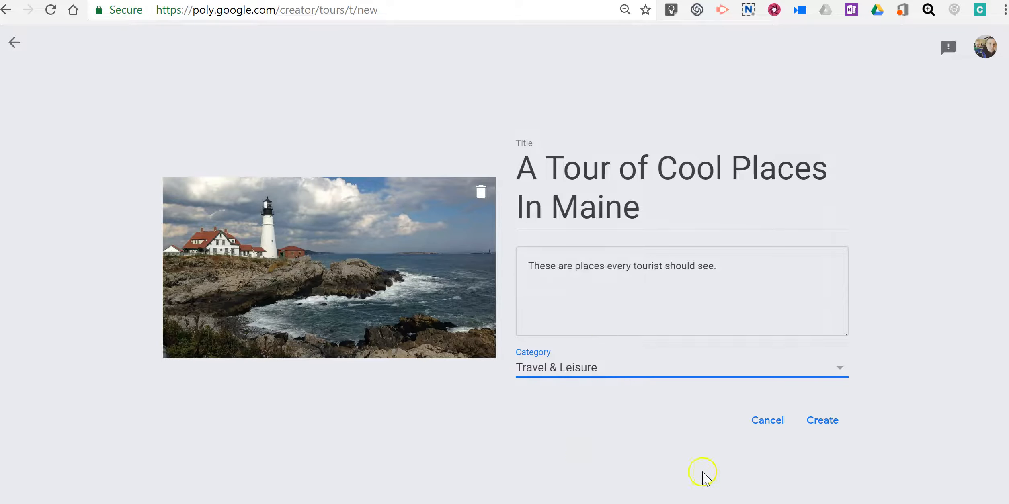
left_click(821, 420)
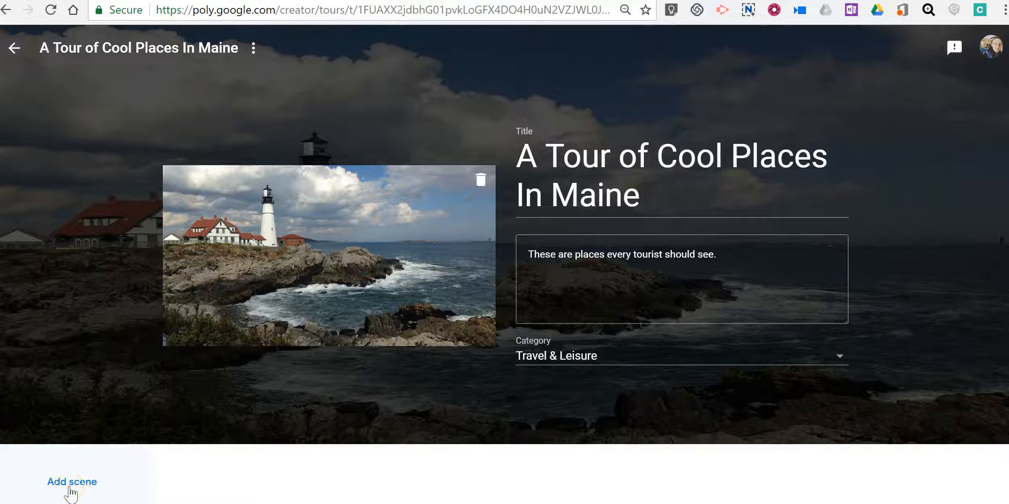
Step: Add the L.L. Bean Street View, turned toward the giant boot, as a scene
left_click(71, 482)
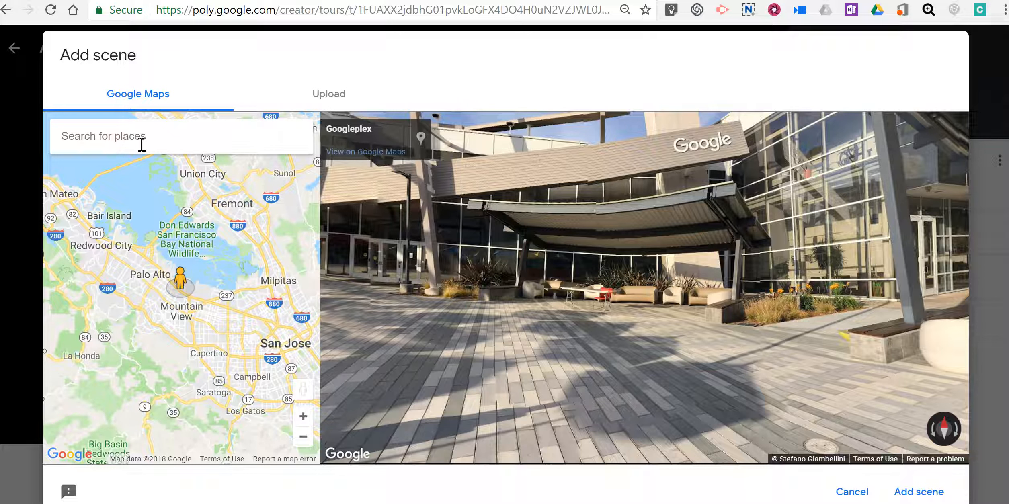
type("Il bea")
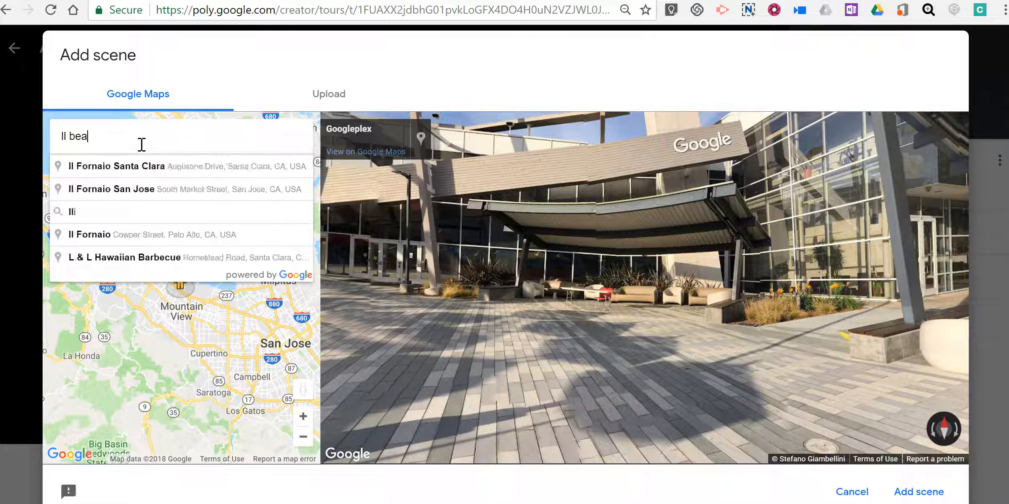
type("n")
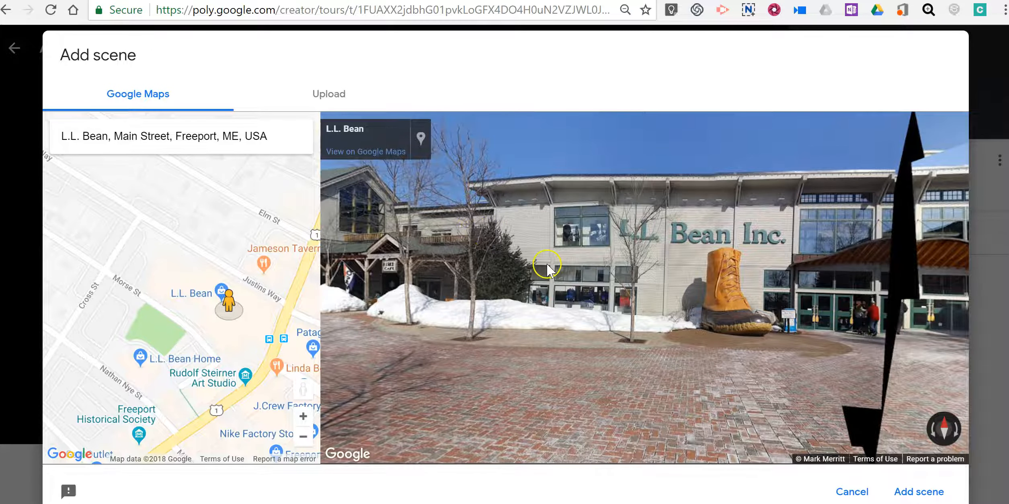
left_click_drag(547, 264, 454, 271)
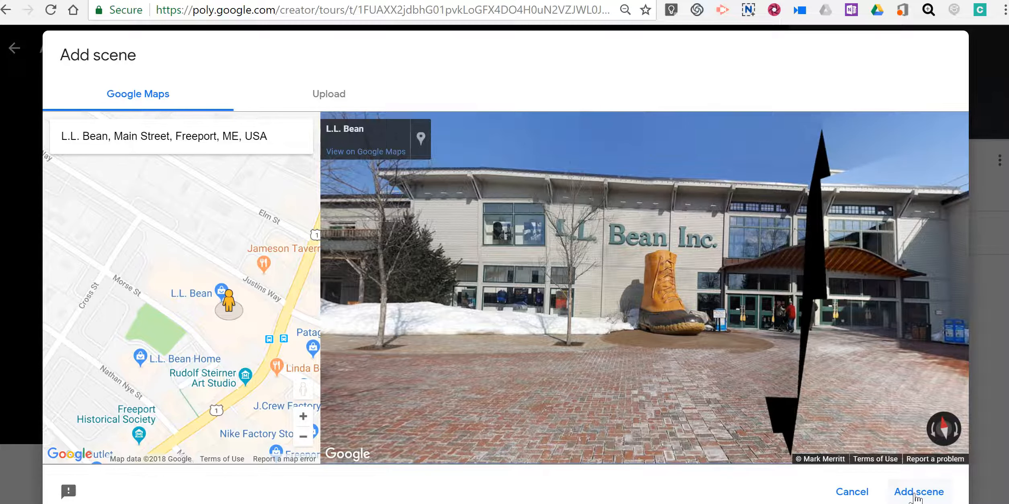
left_click(918, 492)
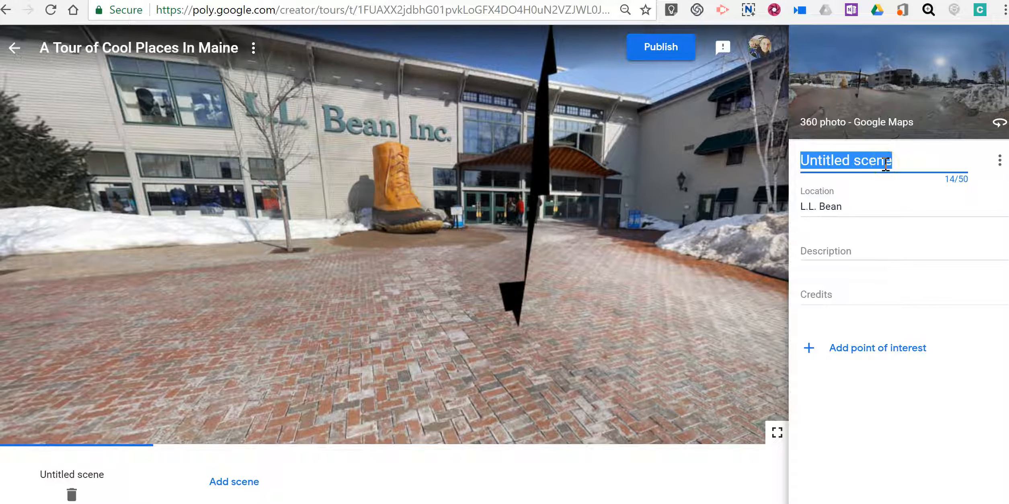
Step: Title the scene 'L.L. Bean' and describe it as the flagship store people love shopping at
type("L")
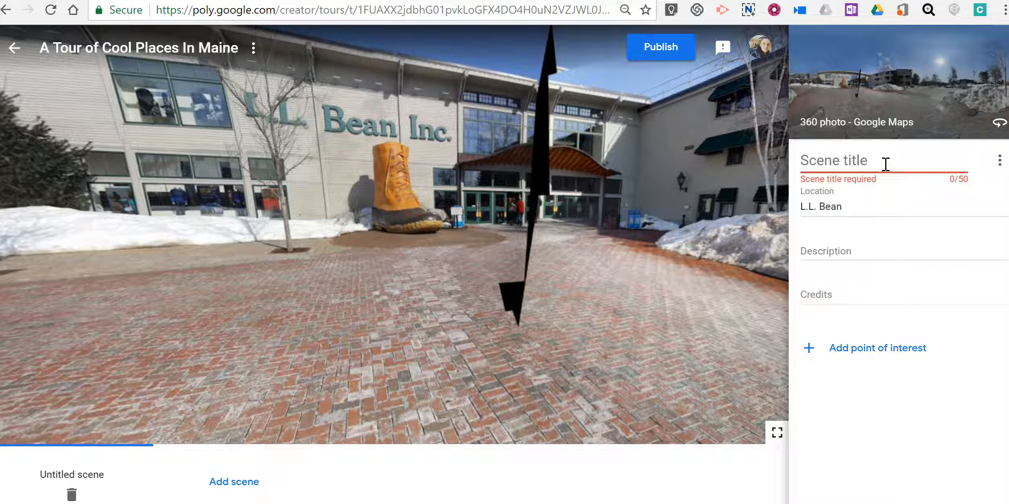
type("L.L. Bea")
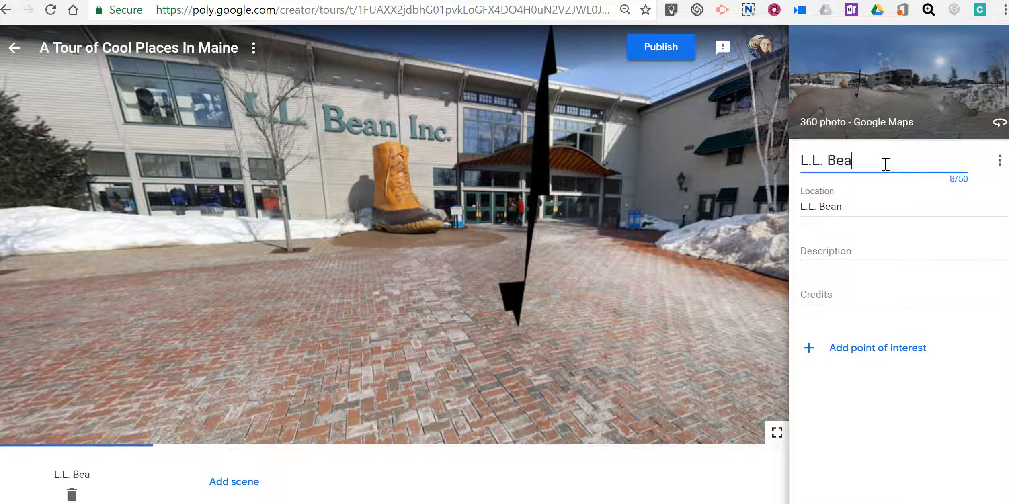
left_click(837, 251)
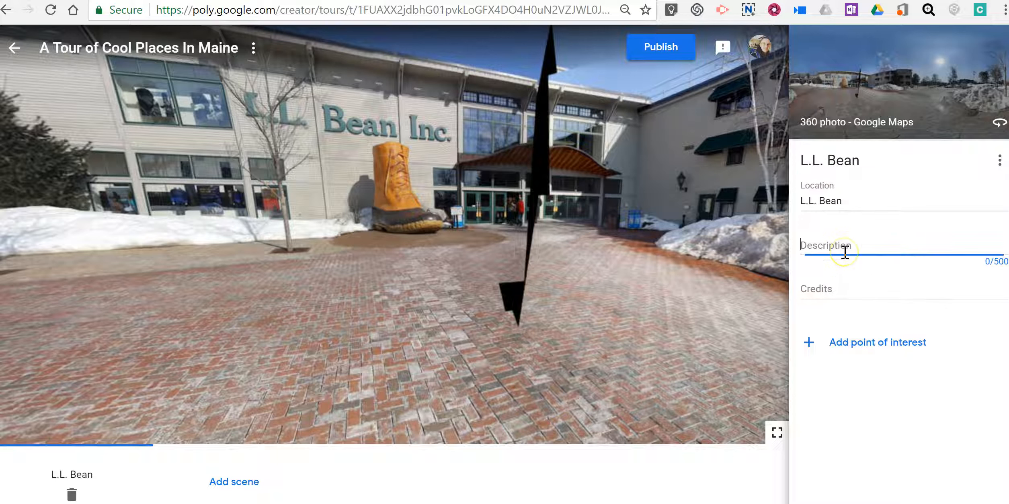
type("This is t")
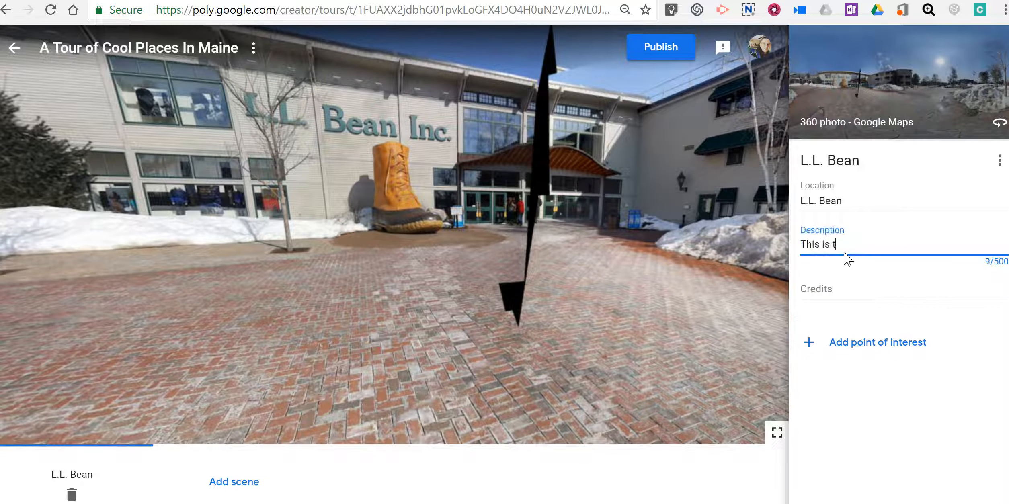
type("he flag")
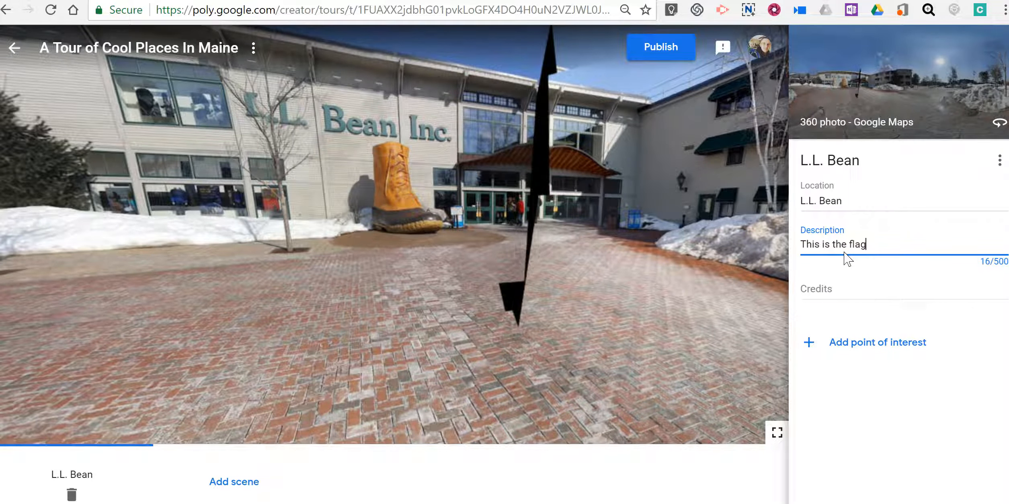
type("ship store. S")
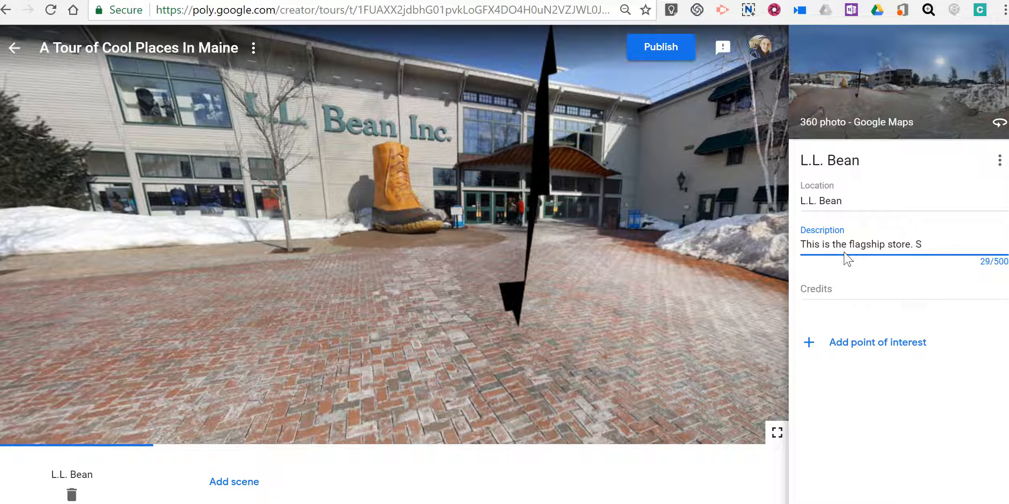
type("People love")
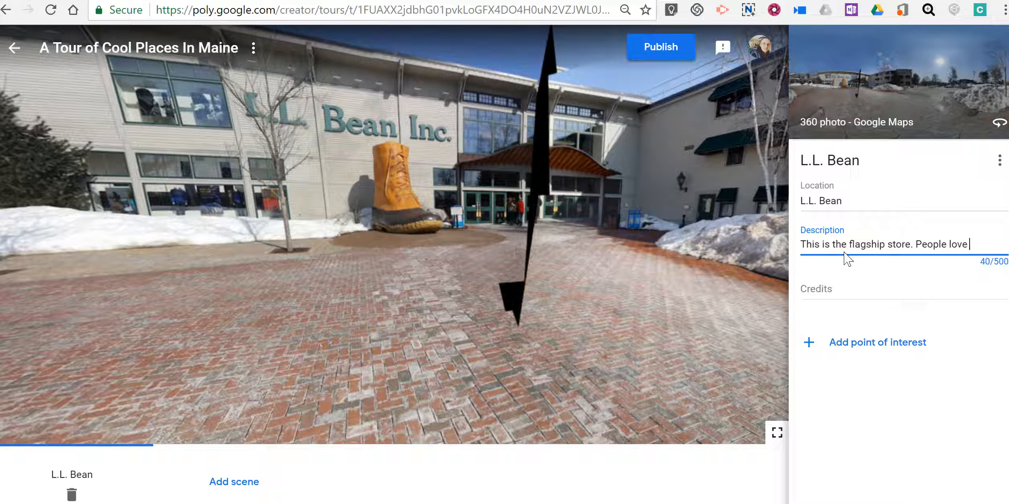
type("to go shopping here.")
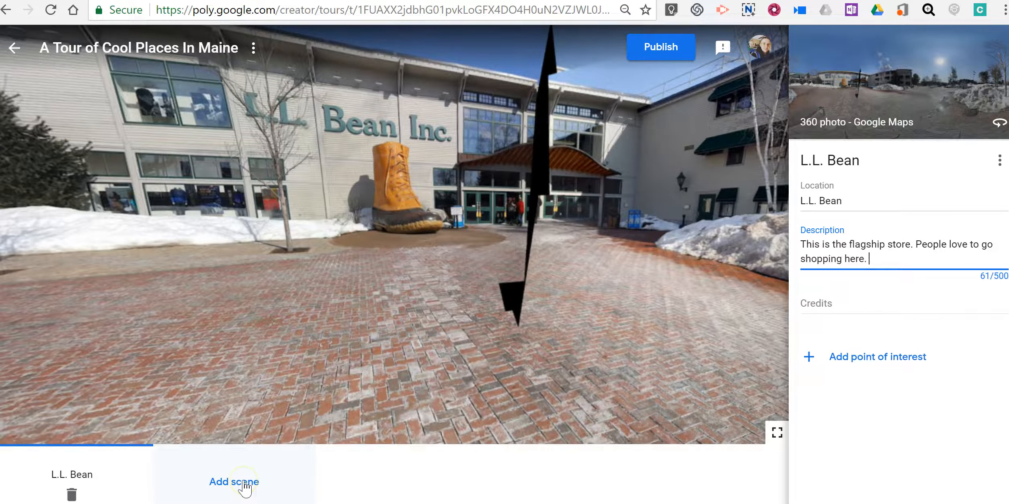
Step: Search 'Greenwood', pick Greenwood, ME, and add its Street View as a scene
left_click(234, 481)
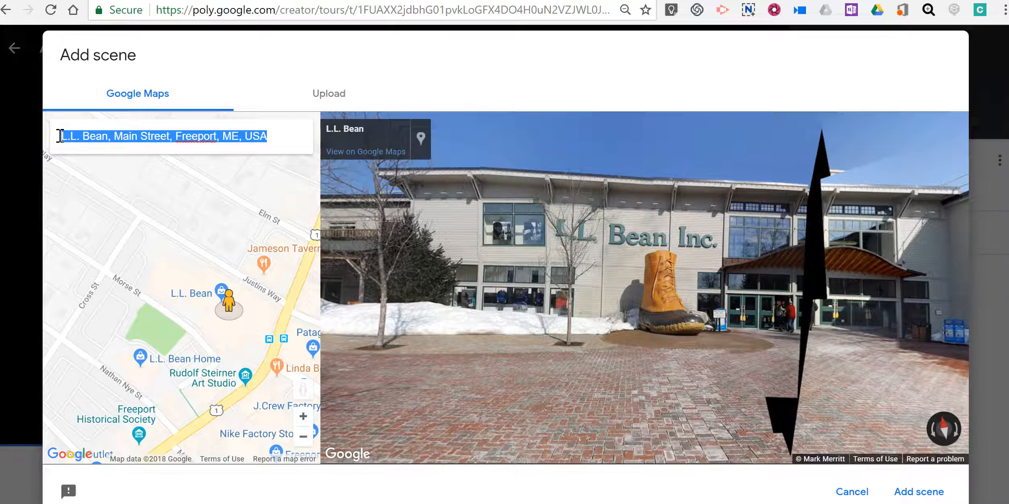
type("Greenwood, maine")
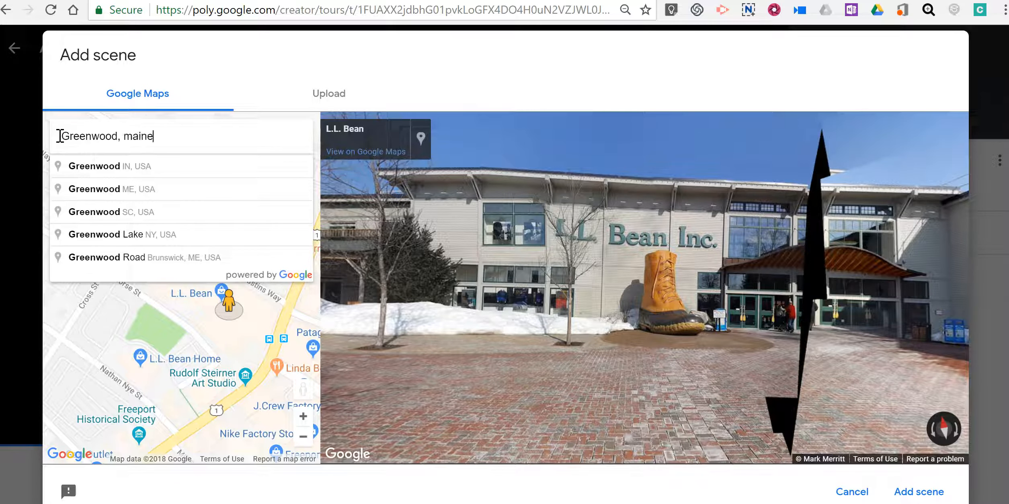
left_click(113, 188)
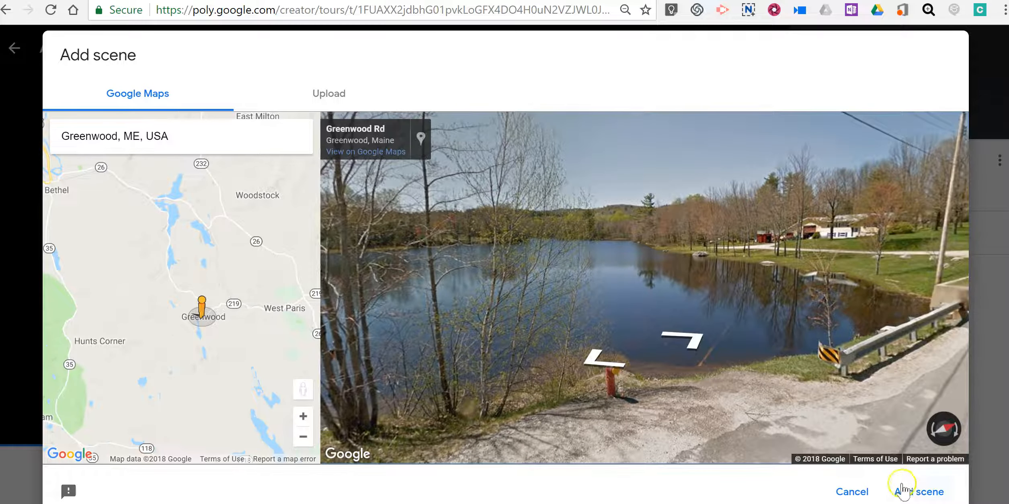
left_click(920, 492)
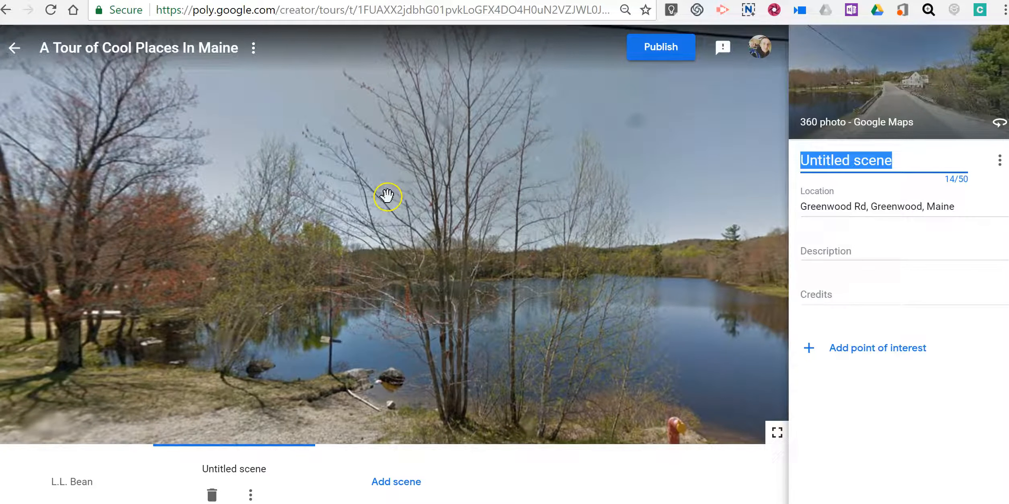
Step: Title the second scene 'Greenwood, Maine'
type("G")
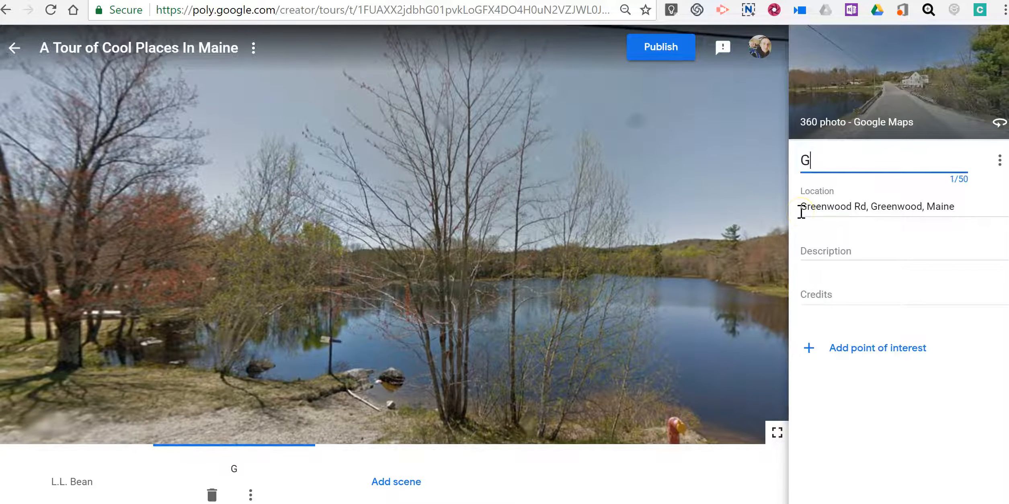
type("reenwood")
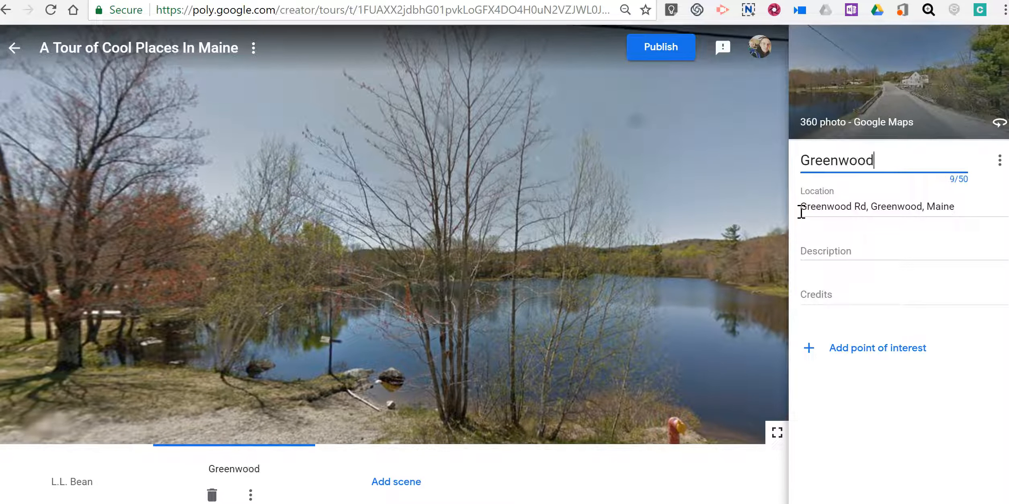
type(", Maine")
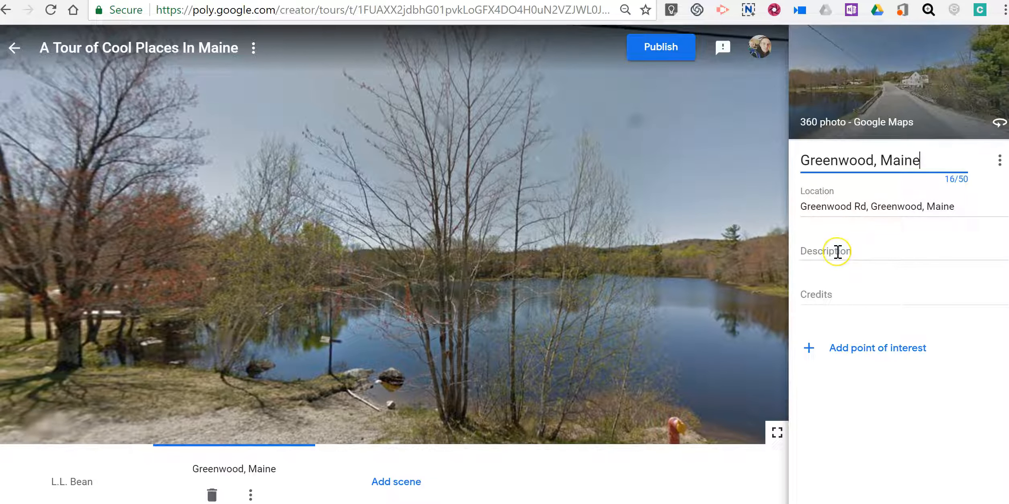
Step: Describe Greenwood as the birthplace of Leon Leonwood Bean, AKA LL Bean
left_click(836, 251)
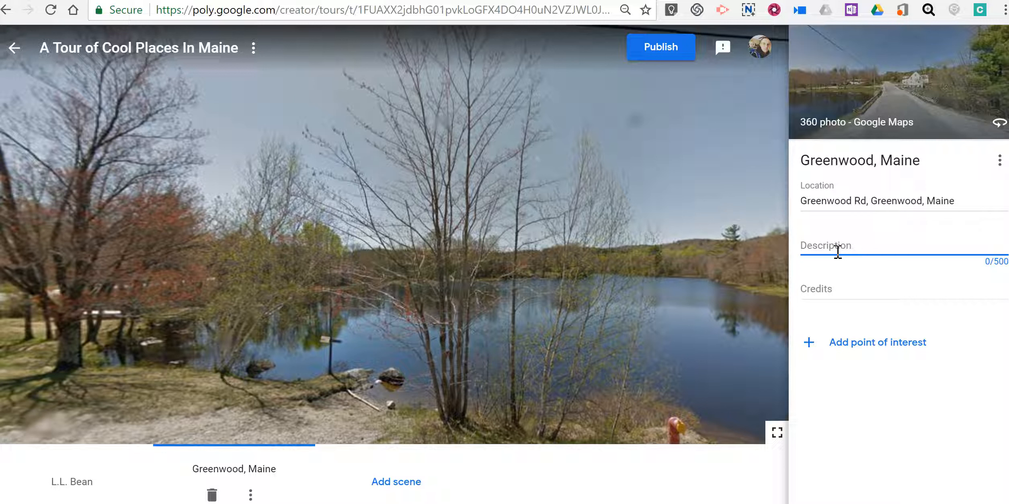
type("Greenwood is the birthplace of")
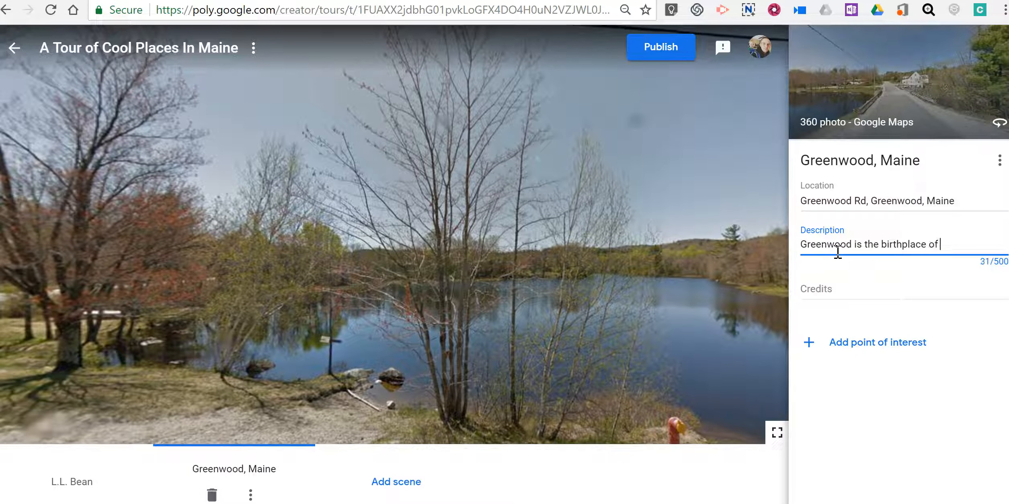
type("L")
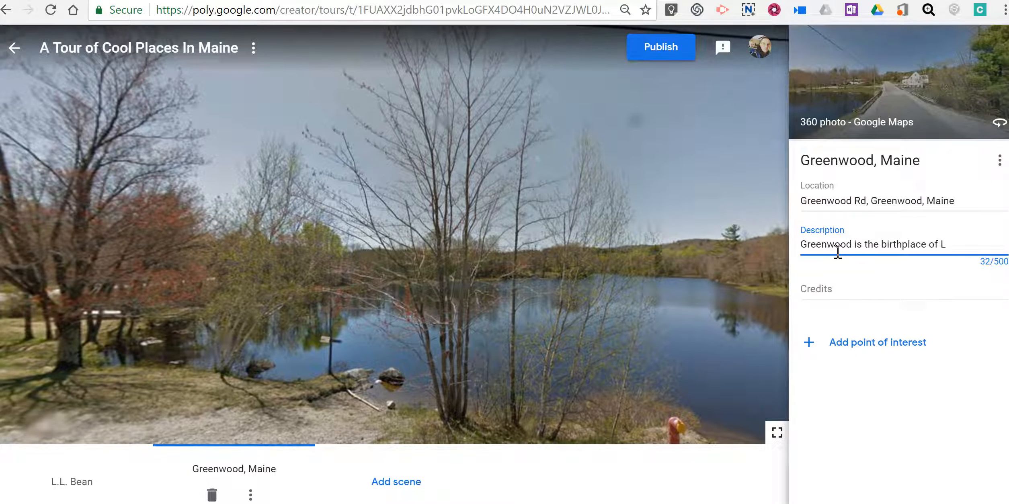
type("eon Leonwood Bean")
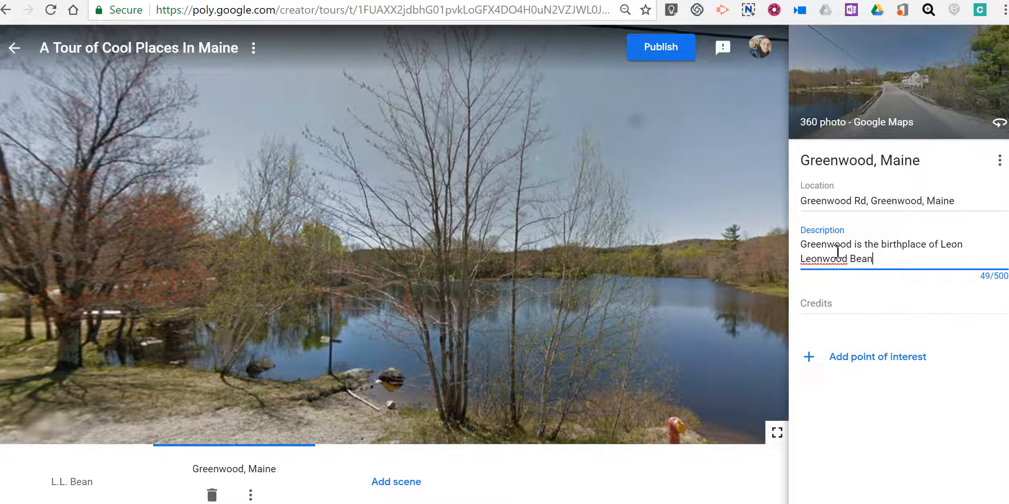
type("AKA LL Bean")
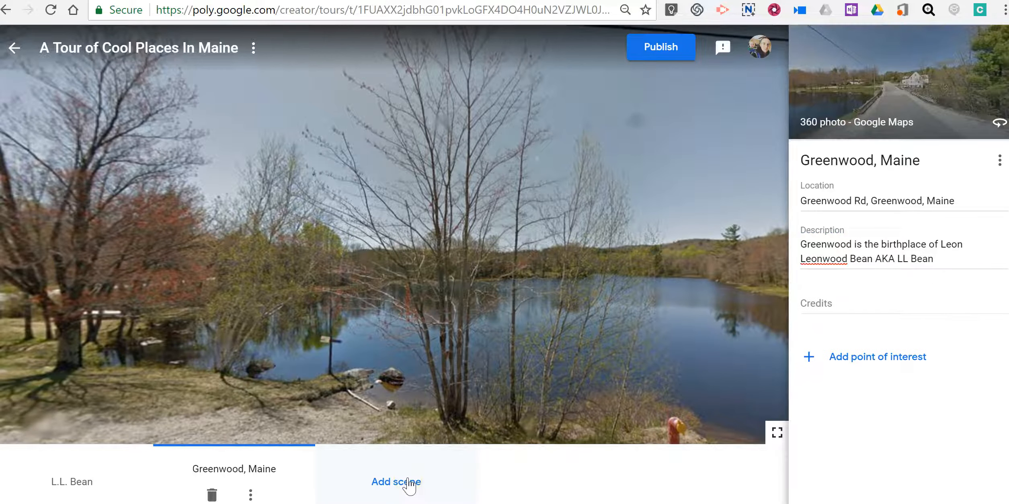
Step: Search 'sunday', choose Sunday River Resort, and add the indoor lodge view as a scene
left_click(395, 481)
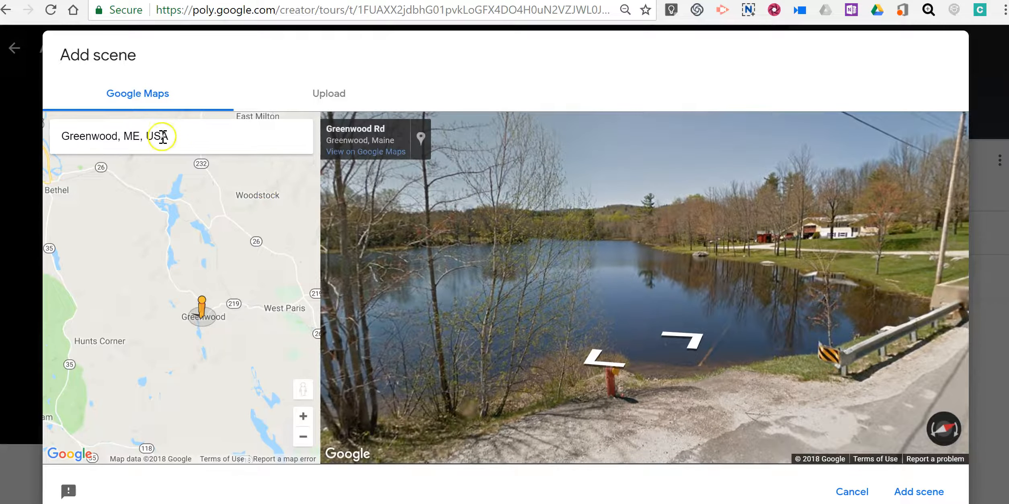
triple_click(116, 136)
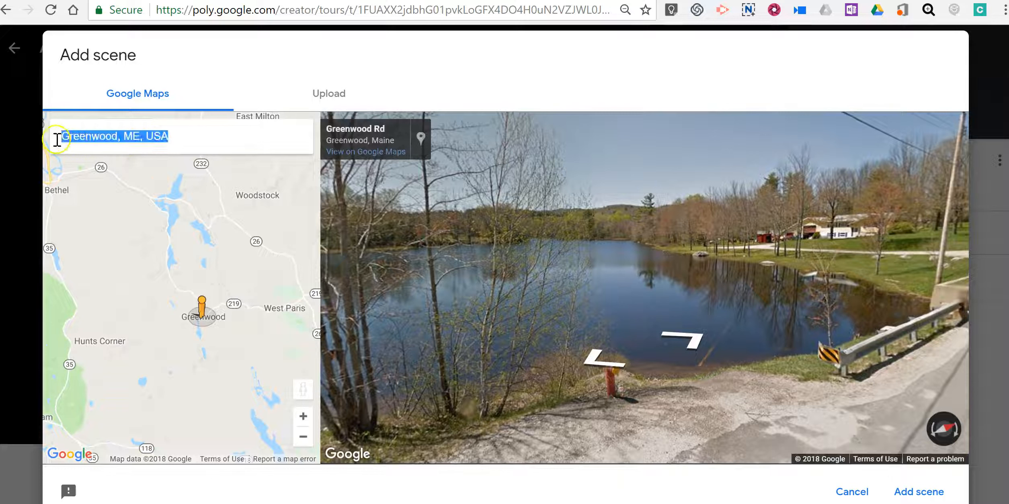
type("sunday rive")
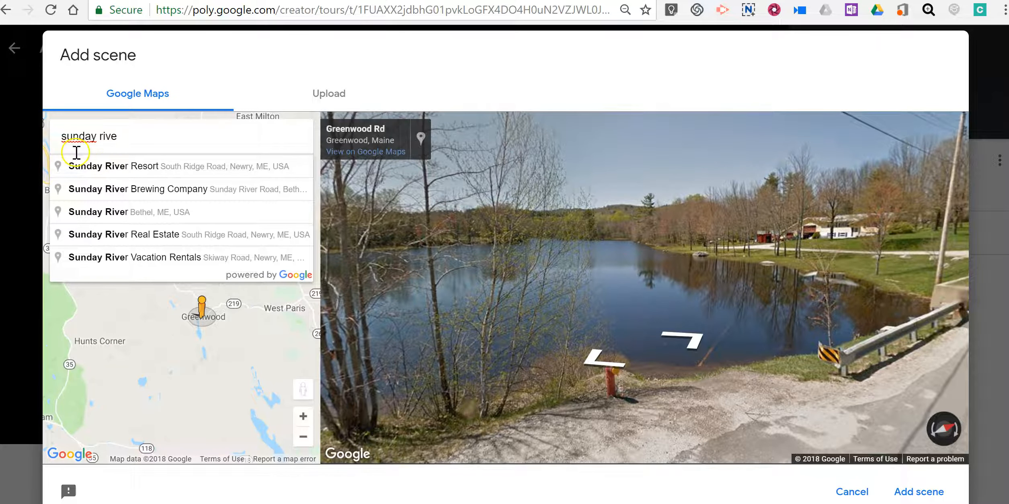
left_click(113, 166)
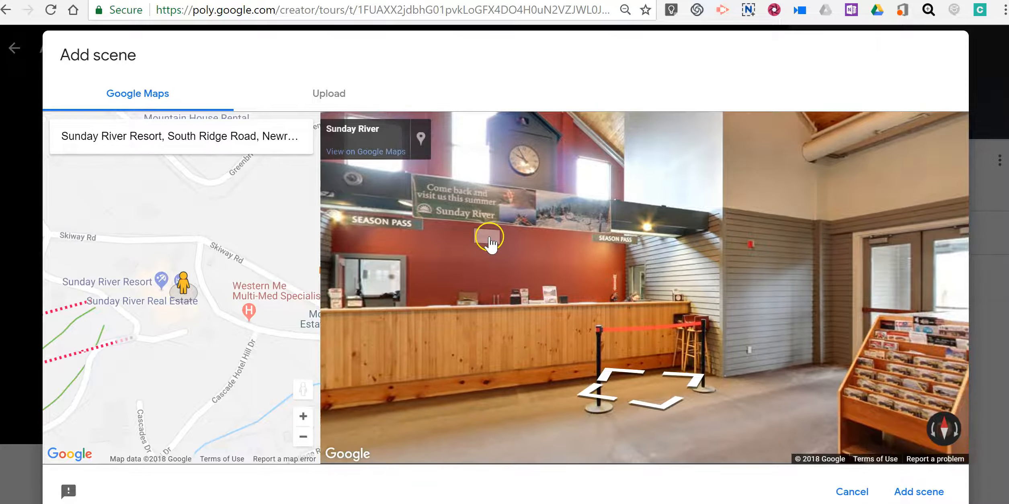
left_click_drag(489, 239, 718, 270)
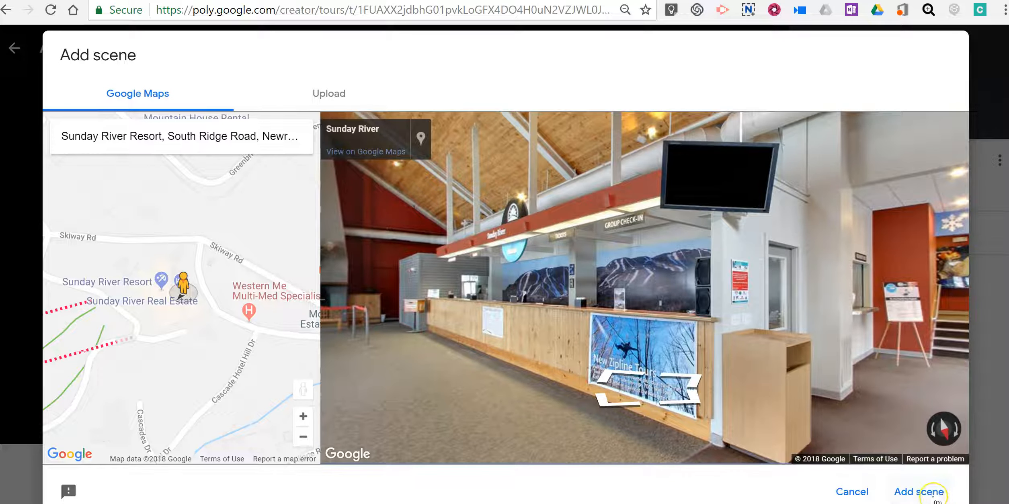
left_click(919, 492)
type("Sunday River Lodge")
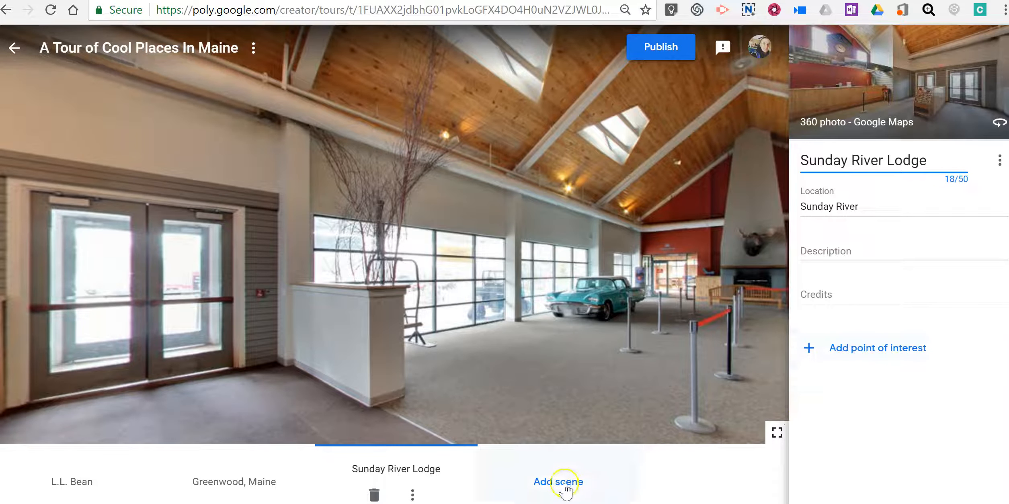
Step: Search Google Maps for 'Sunday River Resort' in a new Add scene dialog
left_click(558, 481)
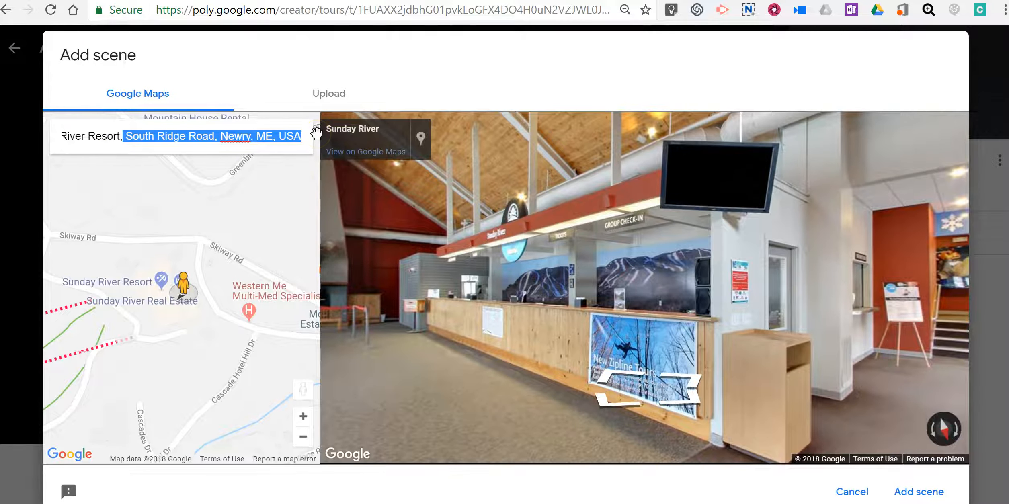
type("Sunday River Resort,")
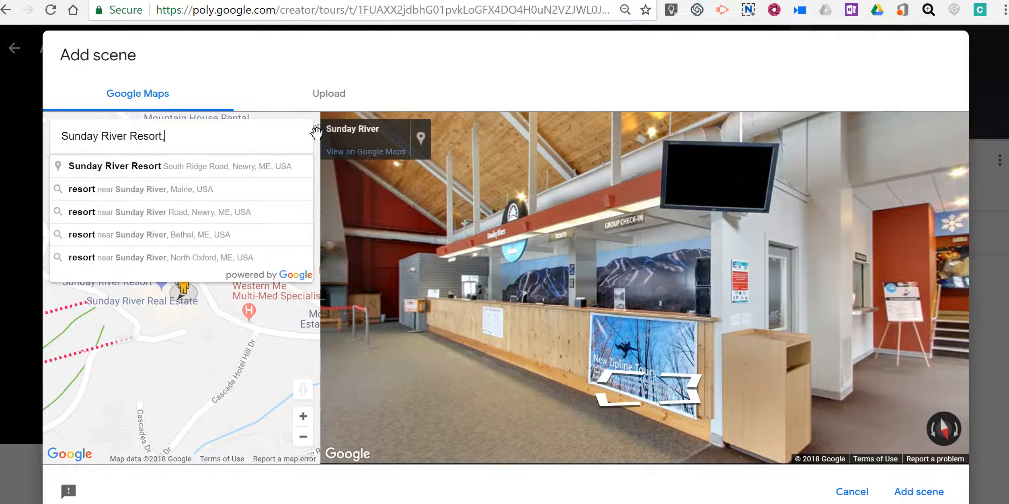
key("Backspace")
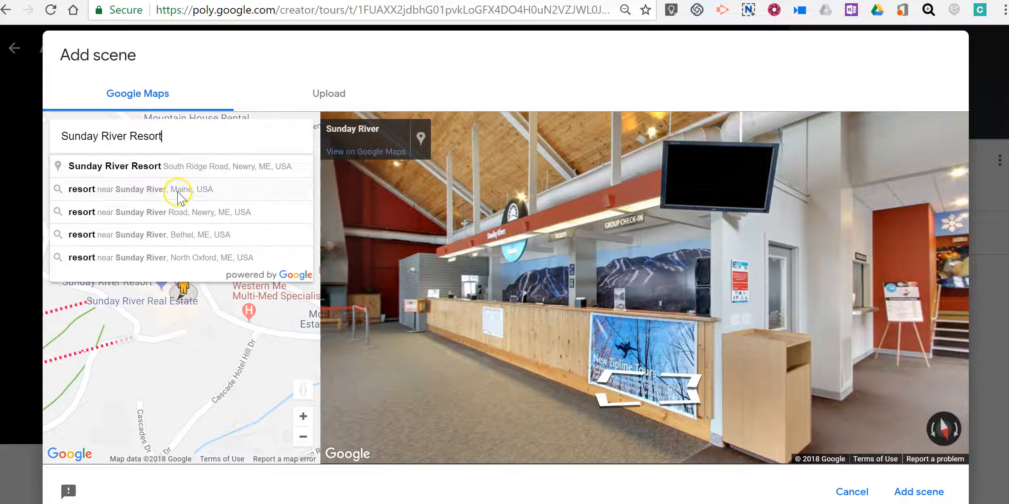
mouse_move(166, 312)
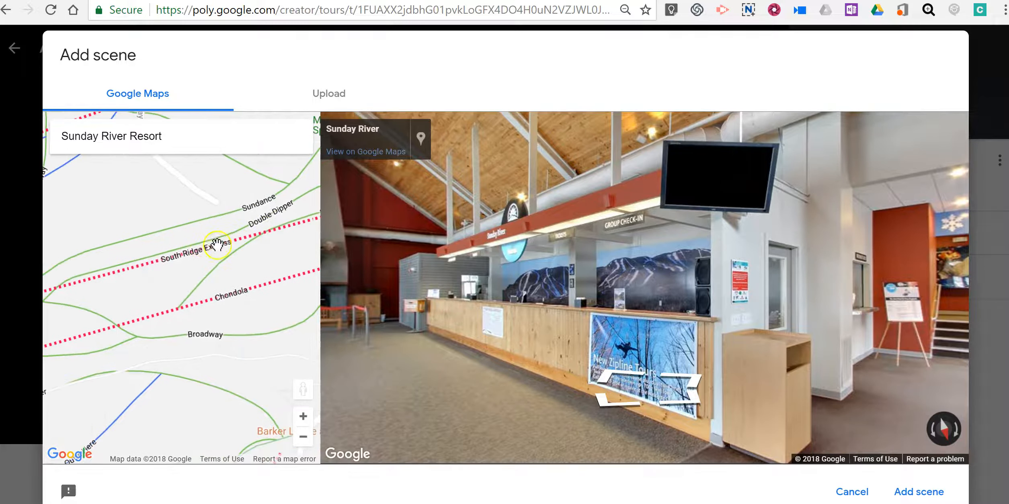
Step: Pick a ski-slope Street View facing the chairlift station and add it as a scene
left_click_drag(215, 244, 129, 280)
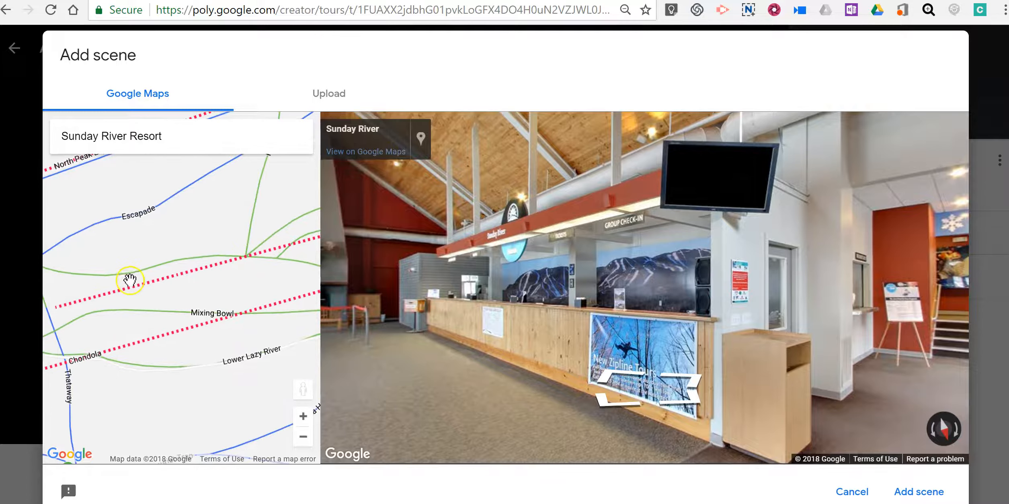
left_click_drag(128, 280, 202, 251)
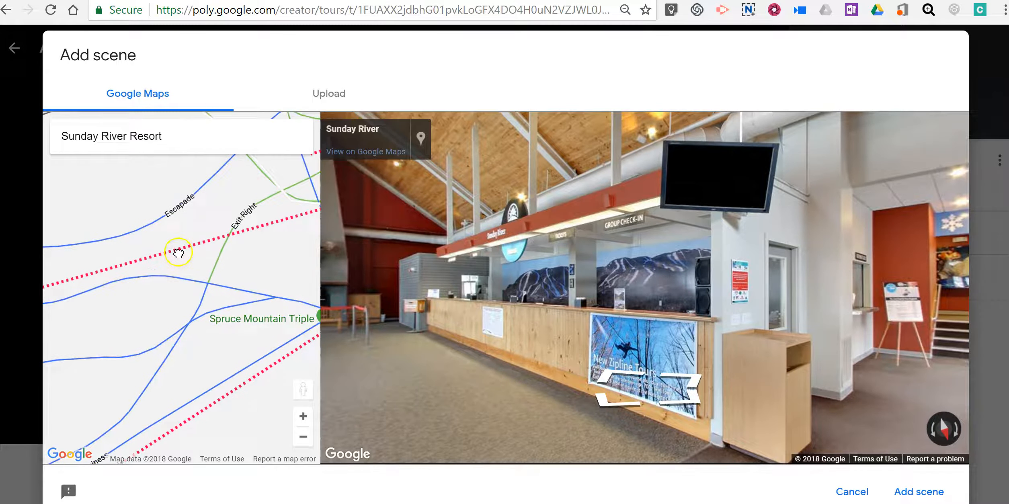
left_click_drag(178, 252, 302, 395)
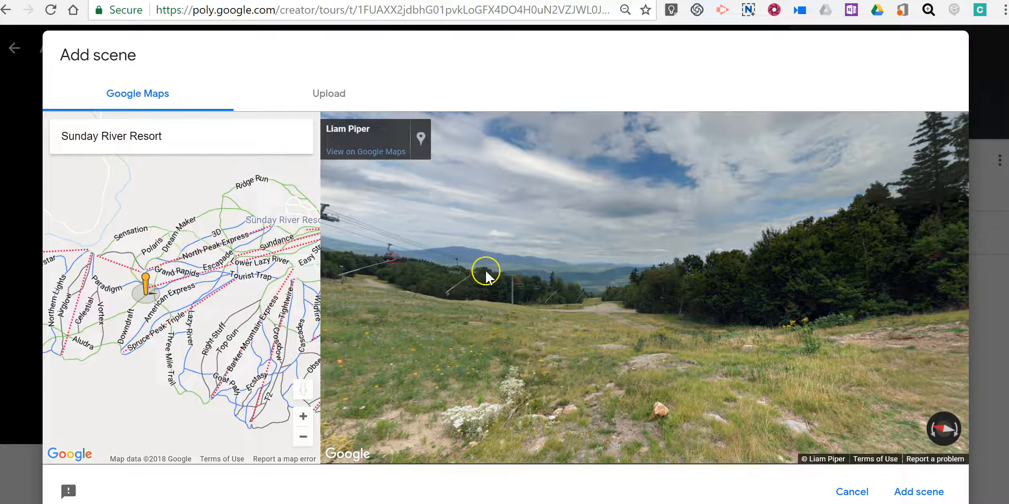
left_click_drag(487, 271, 610, 263)
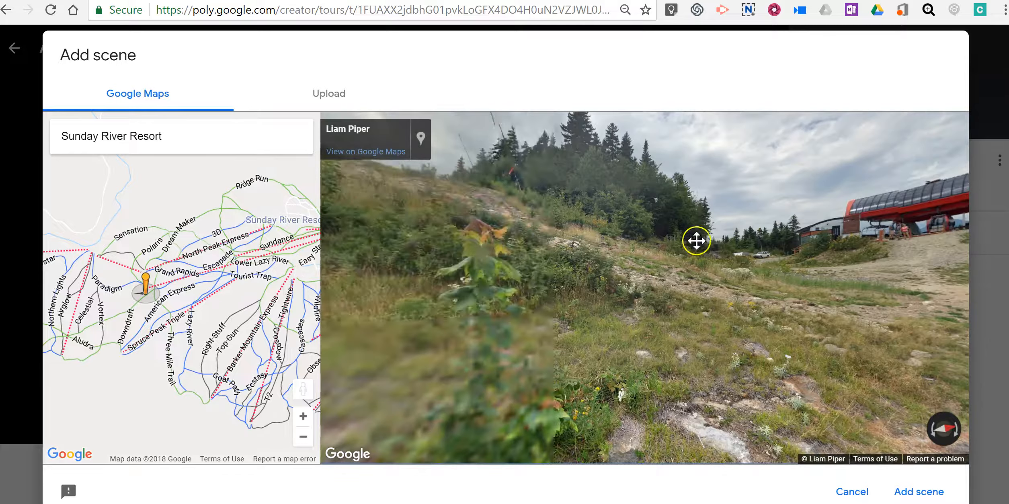
left_click_drag(697, 241, 664, 285)
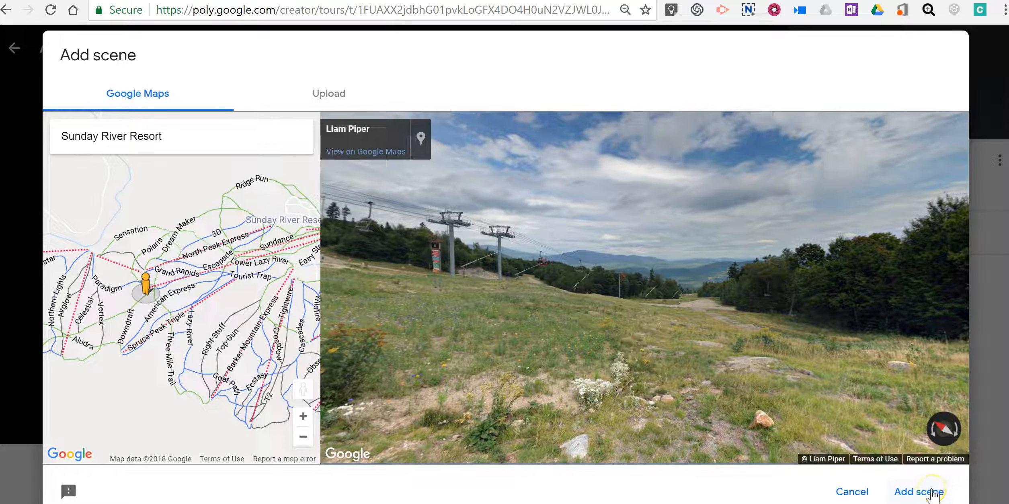
left_click(919, 492)
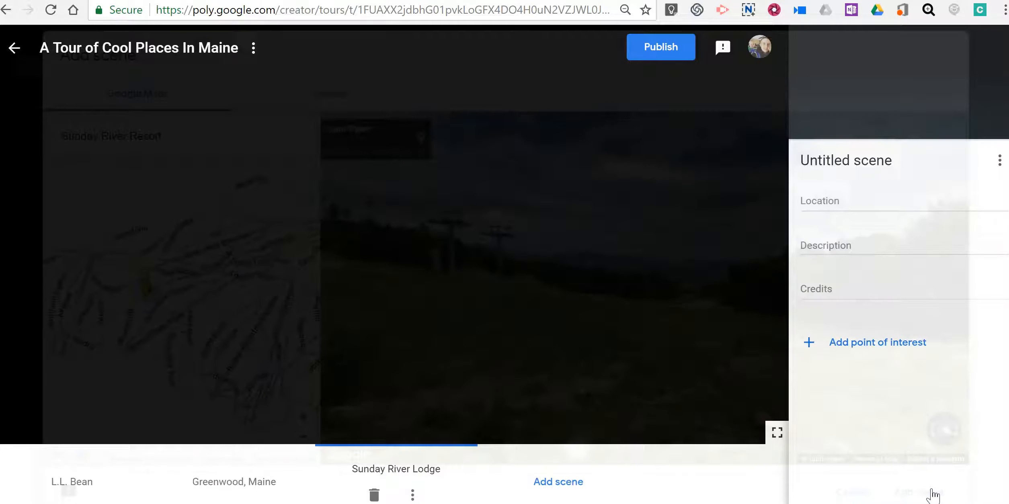
Step: Rename the Untitled fourth scene 'The top of Sunday River' and enter North Peak as its location
left_click(845, 161)
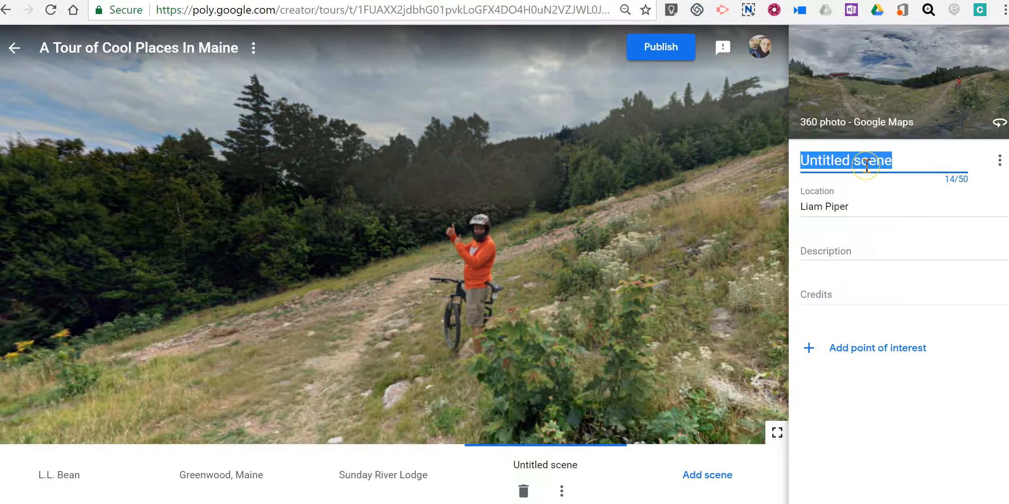
type("The top of")
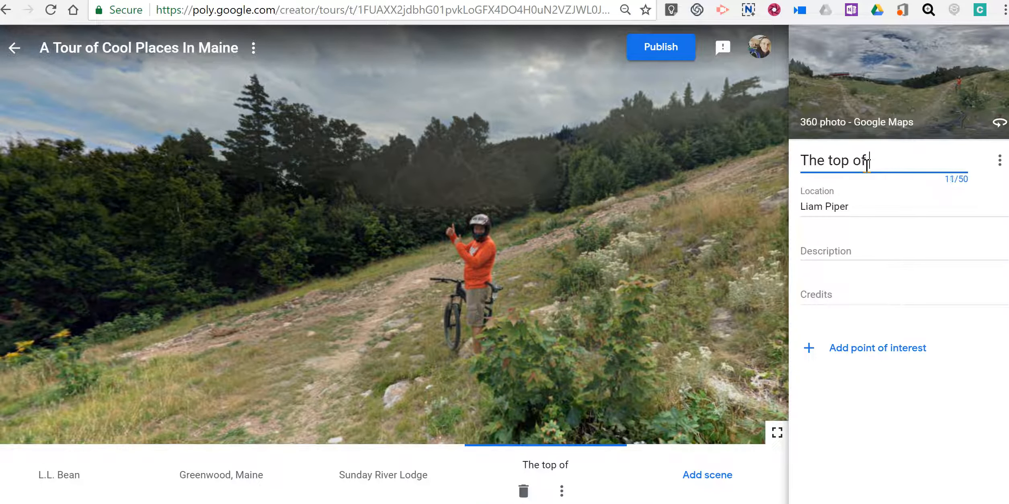
type("Sunday River")
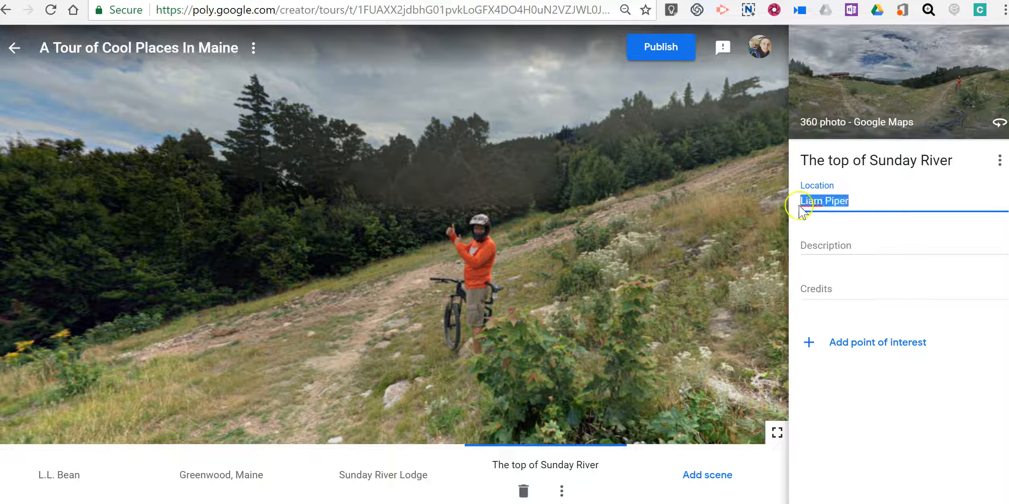
type("N")
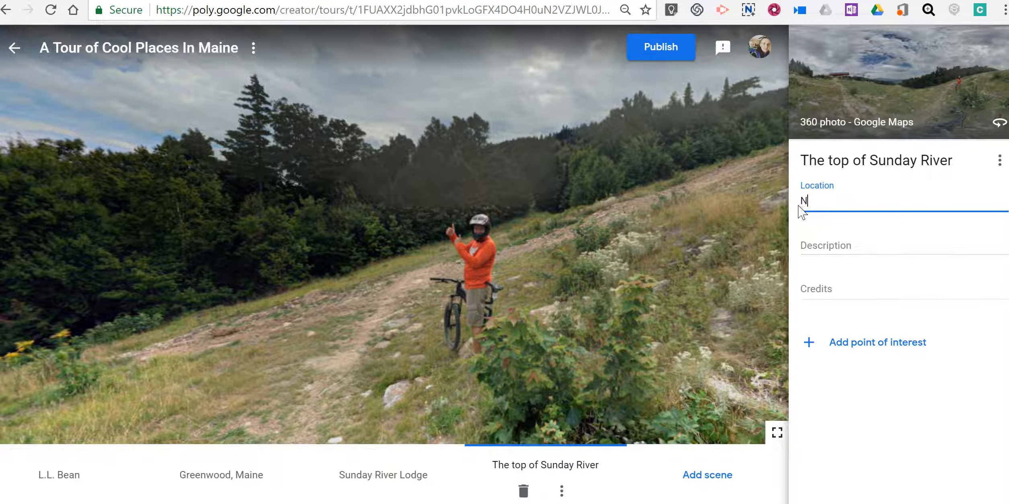
type("orth Peak")
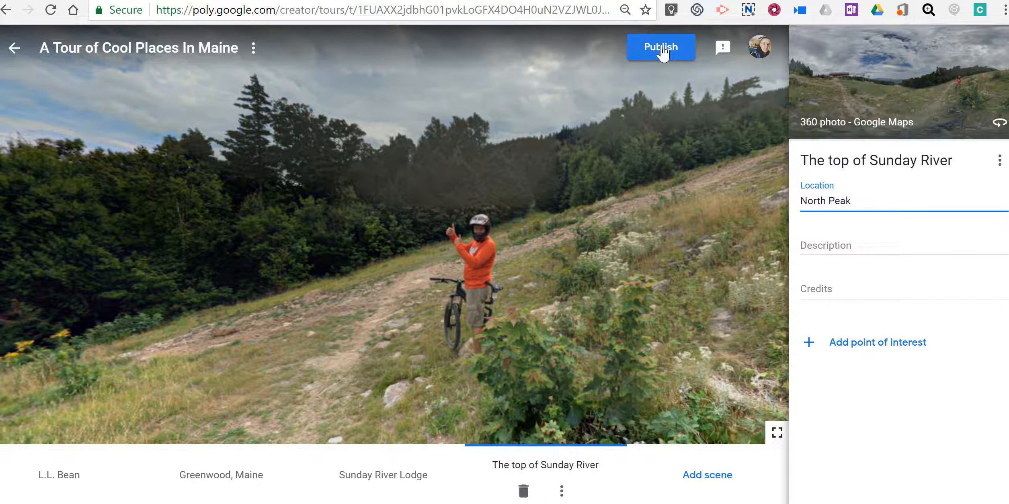
Step: Publish the Maine tour with Public visibility, then view the published tour in Poly
left_click(660, 47)
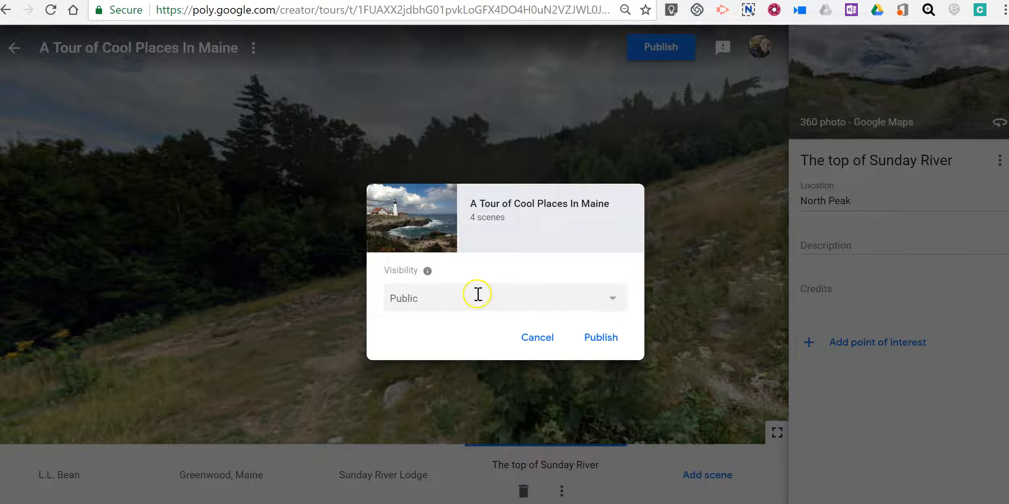
left_click(504, 297)
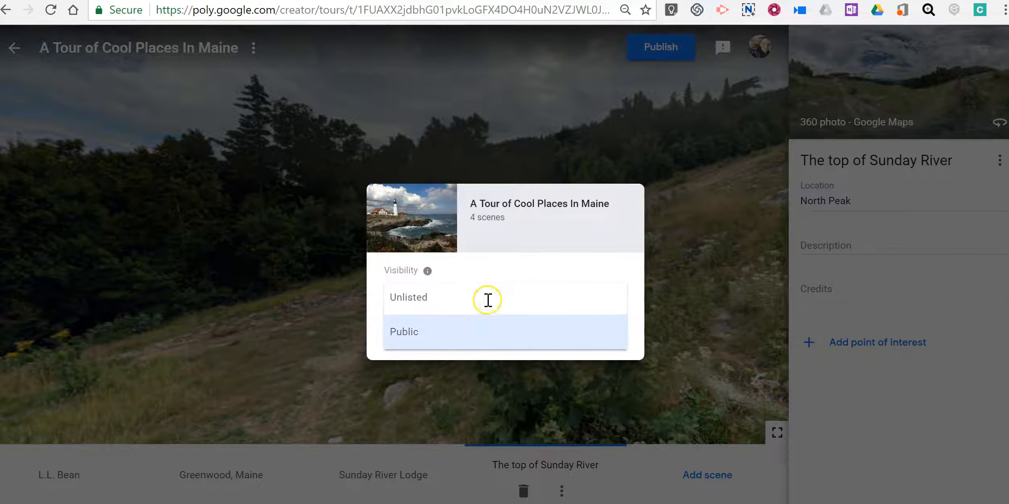
left_click(403, 332)
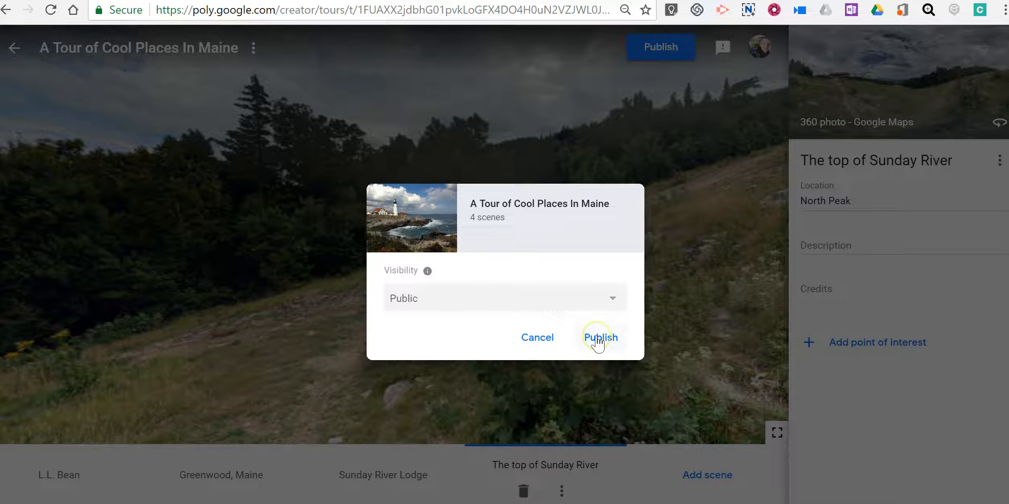
left_click(600, 337)
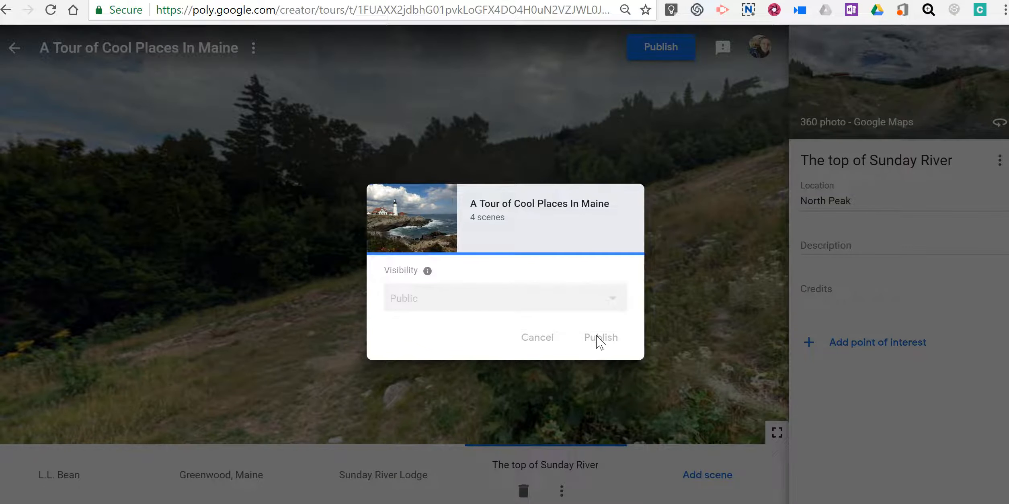
left_click(600, 337)
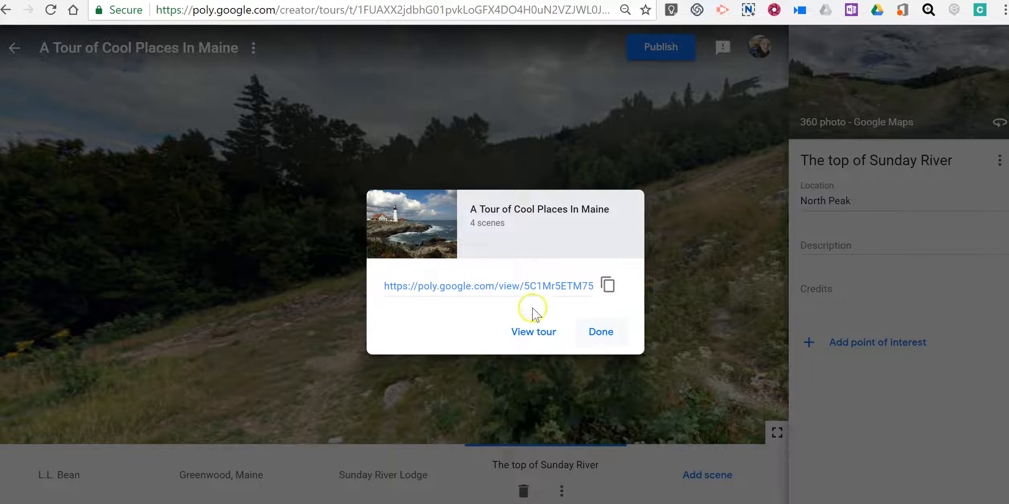
left_click(532, 332)
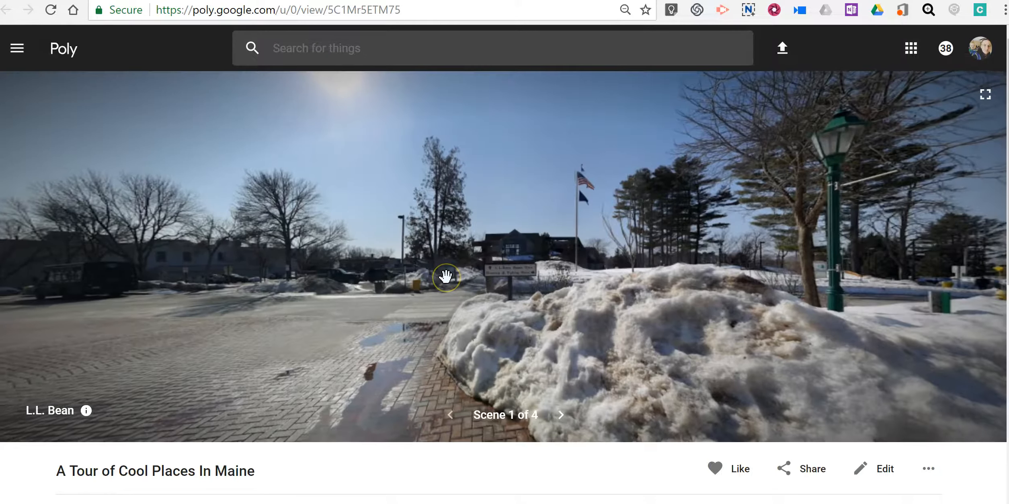
Step: Look around the L.L. Bean panorama, then advance to the second scene
left_click_drag(445, 278, 335, 240)
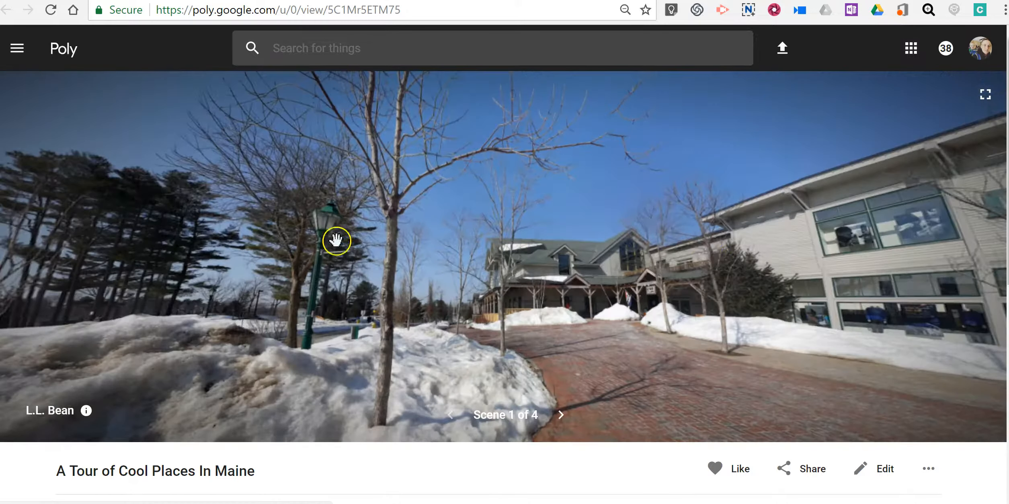
left_click_drag(334, 240, 656, 198)
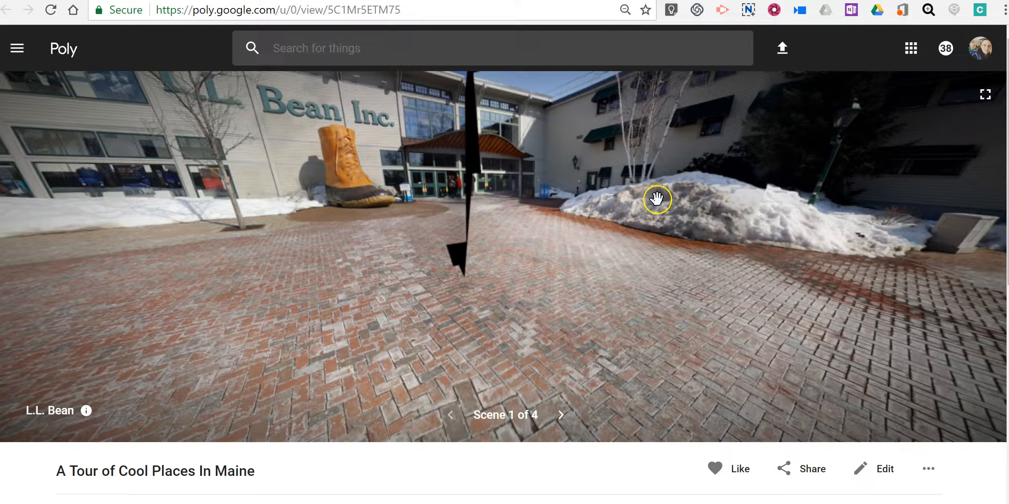
left_click_drag(656, 198, 680, 272)
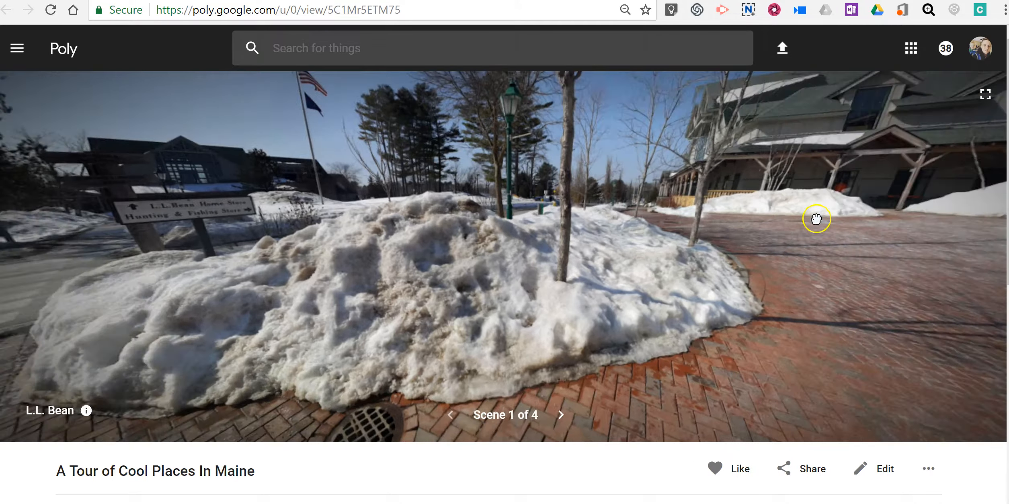
left_click(560, 414)
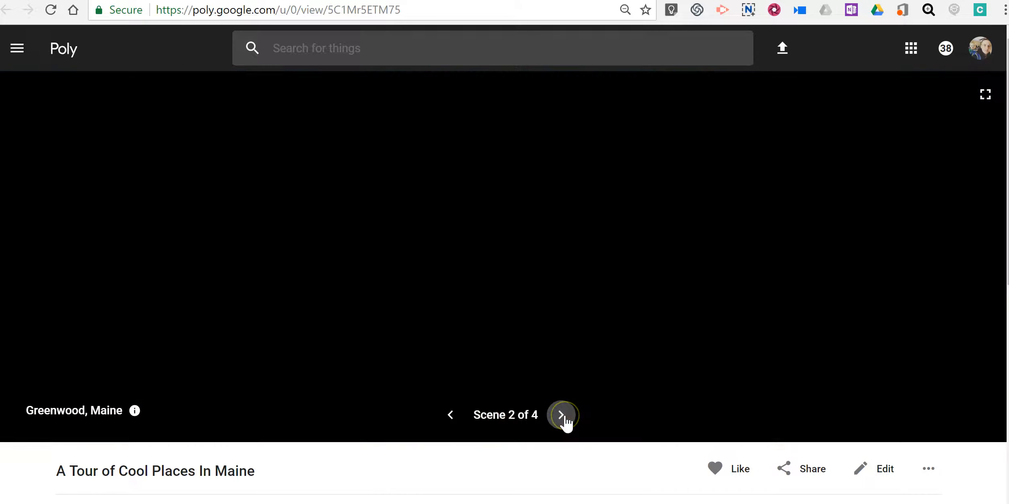
left_click(560, 414)
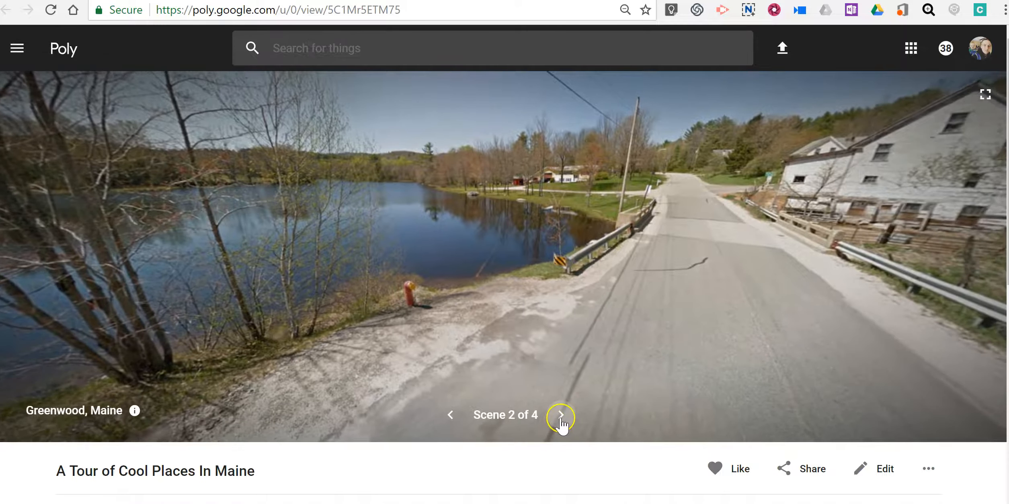
Step: Look around Greenwood, Maine, then step to Sunday River and turn toward the chairlift
left_click_drag(560, 418, 595, 251)
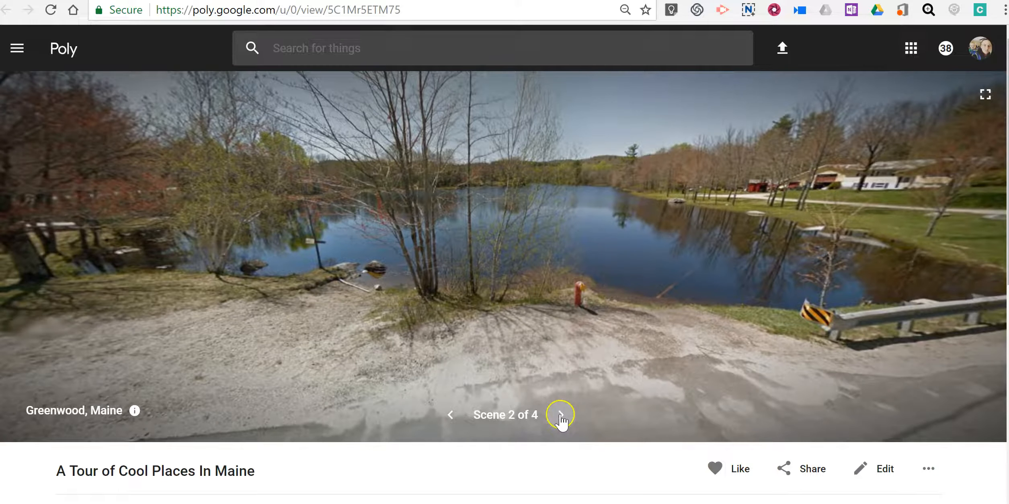
left_click(560, 415)
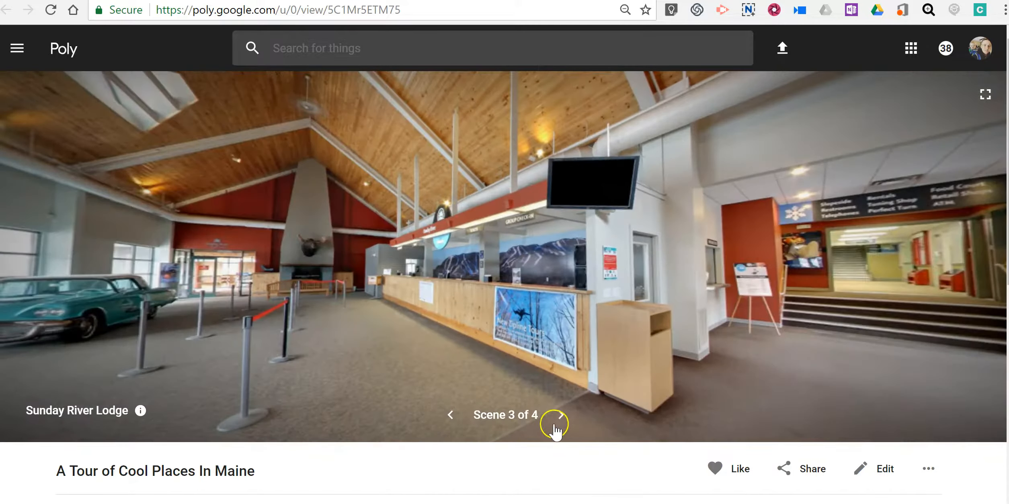
left_click(554, 414)
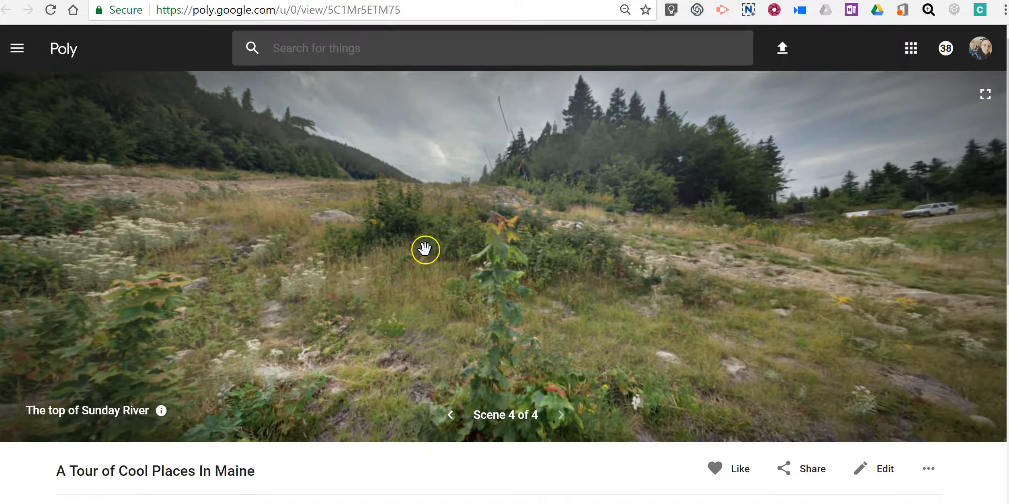
left_click_drag(424, 250, 334, 274)
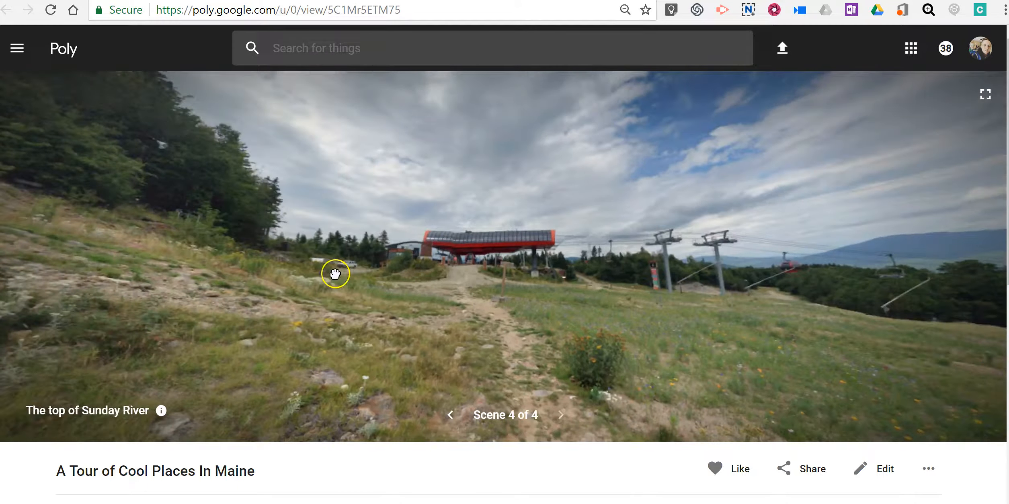
left_click_drag(334, 273, 436, 225)
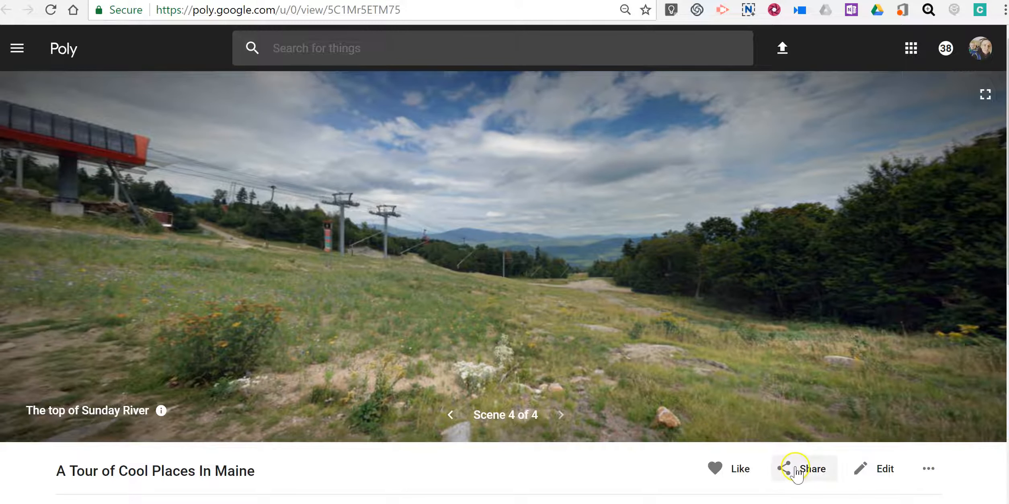
Step: Use Share, then Edit to reach the Your tours dashboard listing the Maine tour
left_click(803, 469)
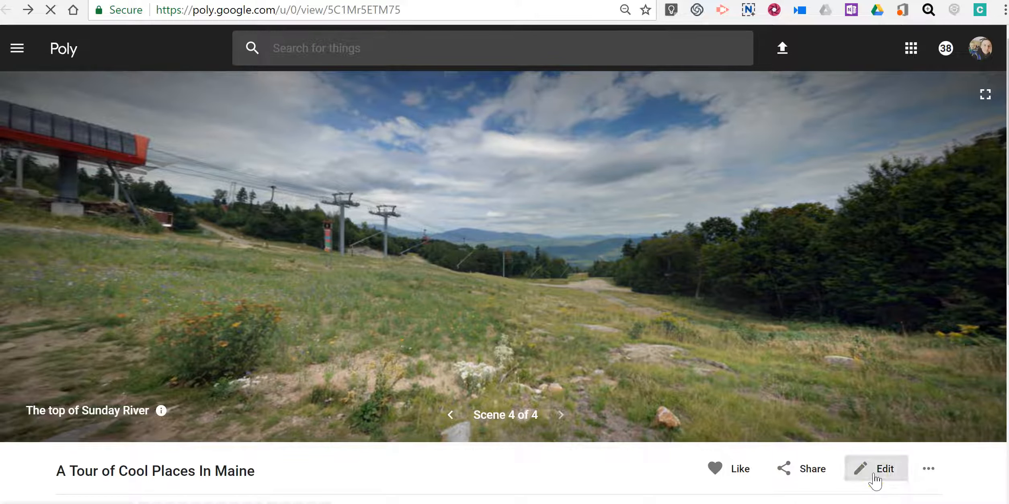
left_click(876, 468)
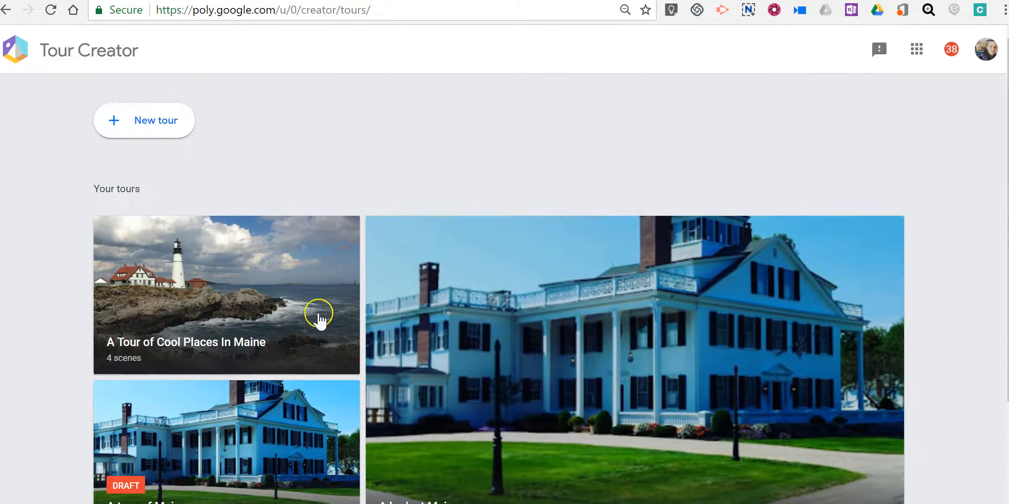
mouse_move(211, 288)
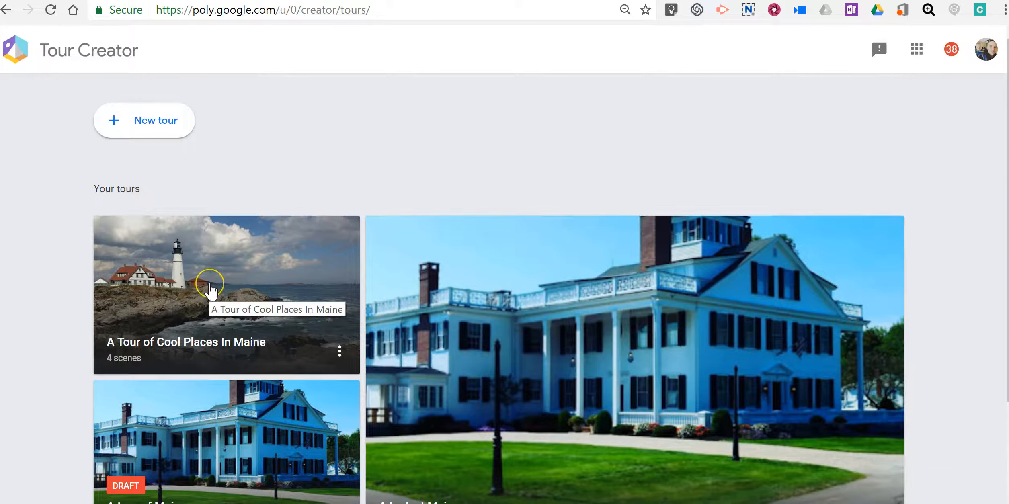